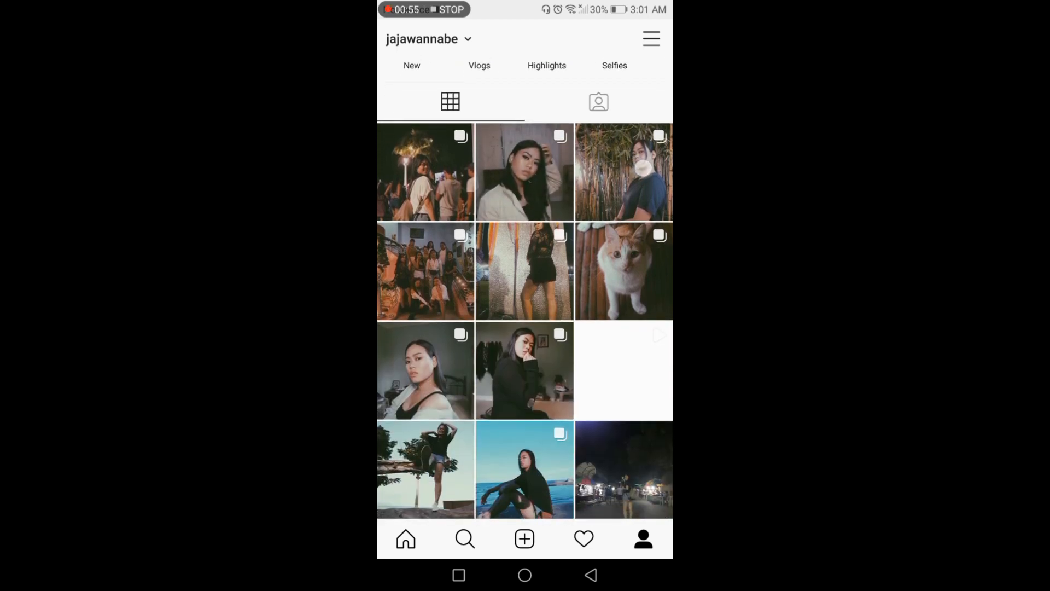
# - Scroll down through the Studio photo grid of previously imported images
pyautogui.scroll(-3)
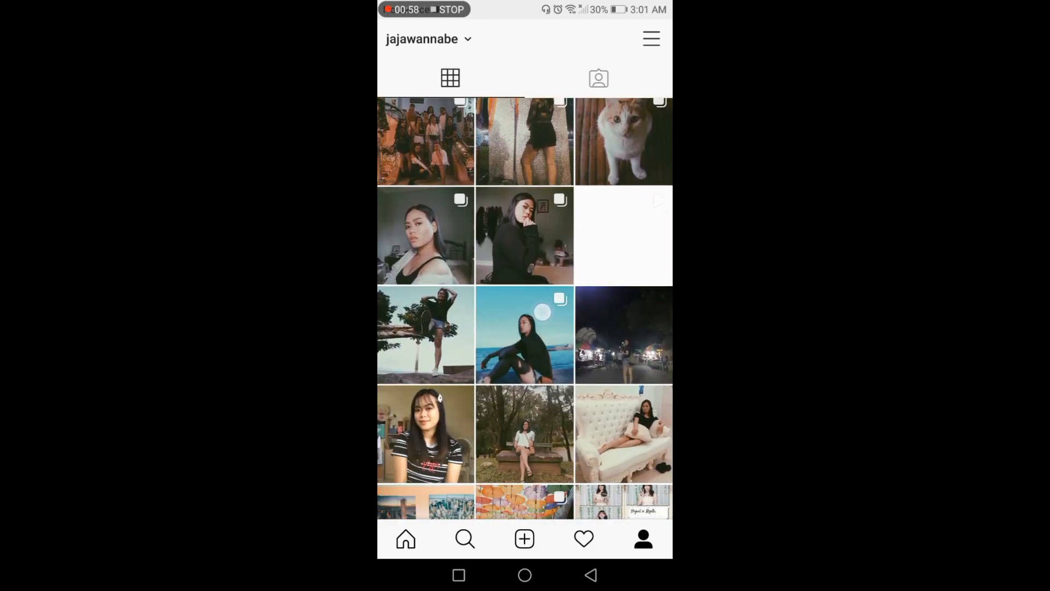
pyautogui.scroll(-3)
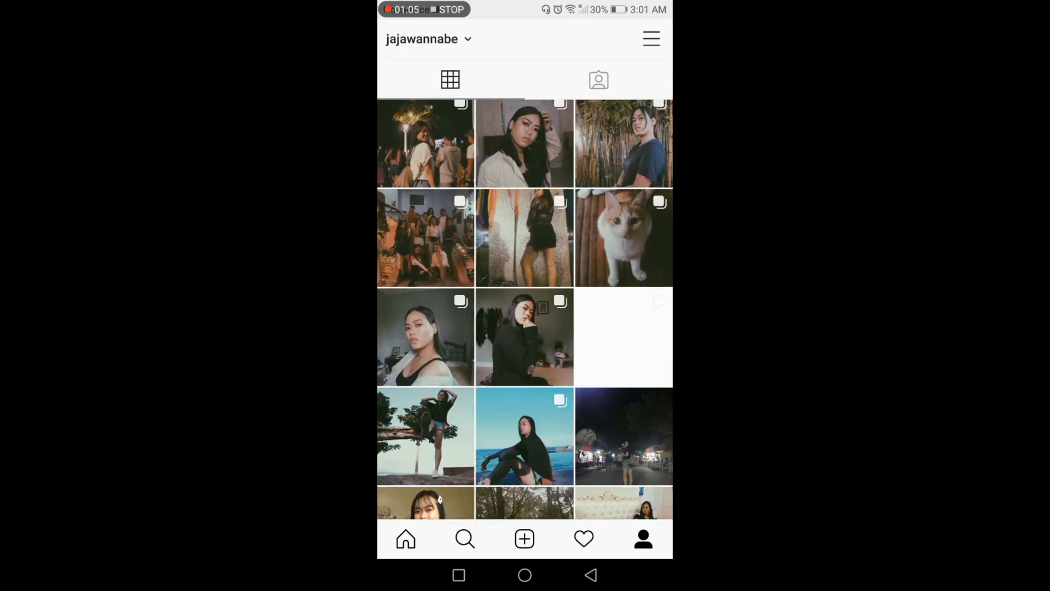
pyautogui.scroll(-3)
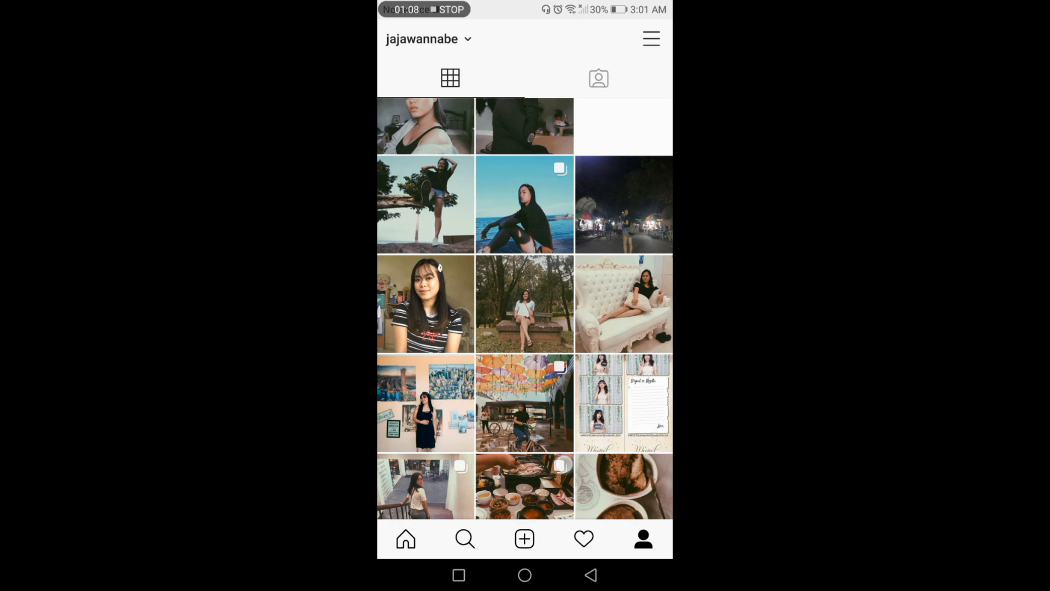
pyautogui.scroll(-3)
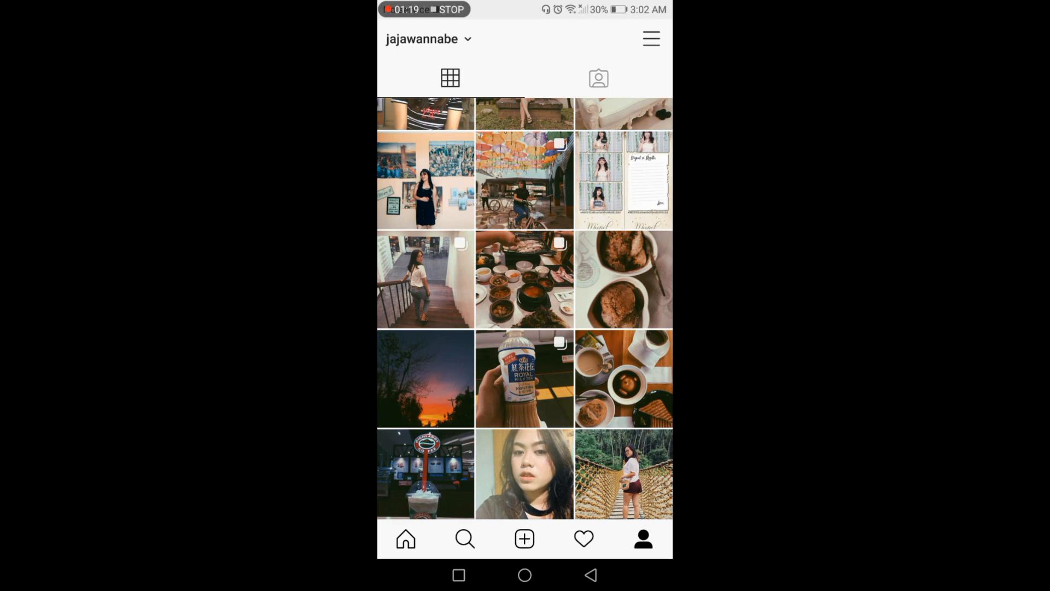
pyautogui.scroll(-3)
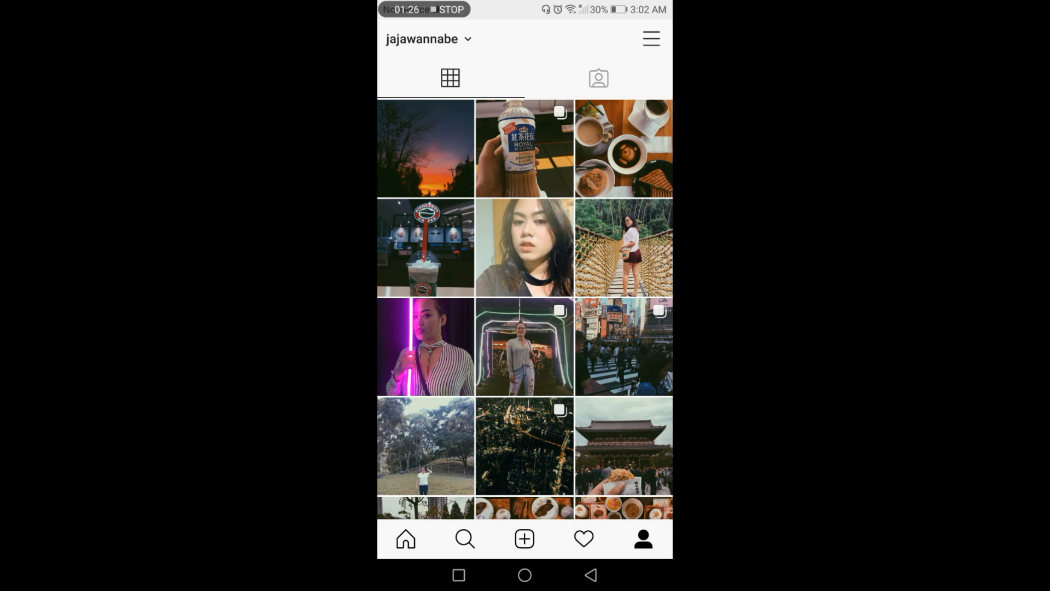
pyautogui.scroll(-3)
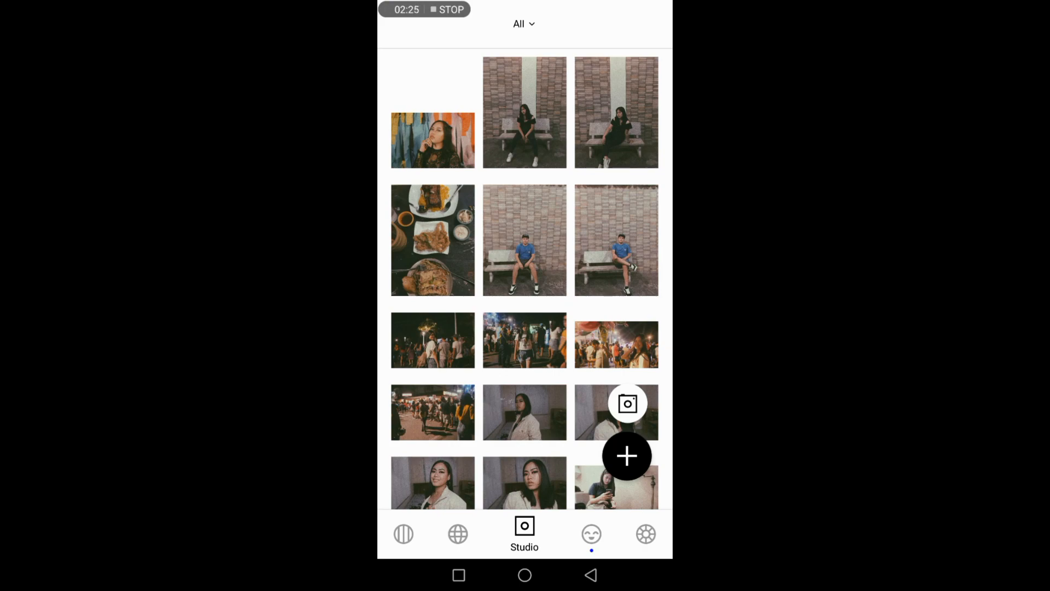
pyautogui.scroll(-3)
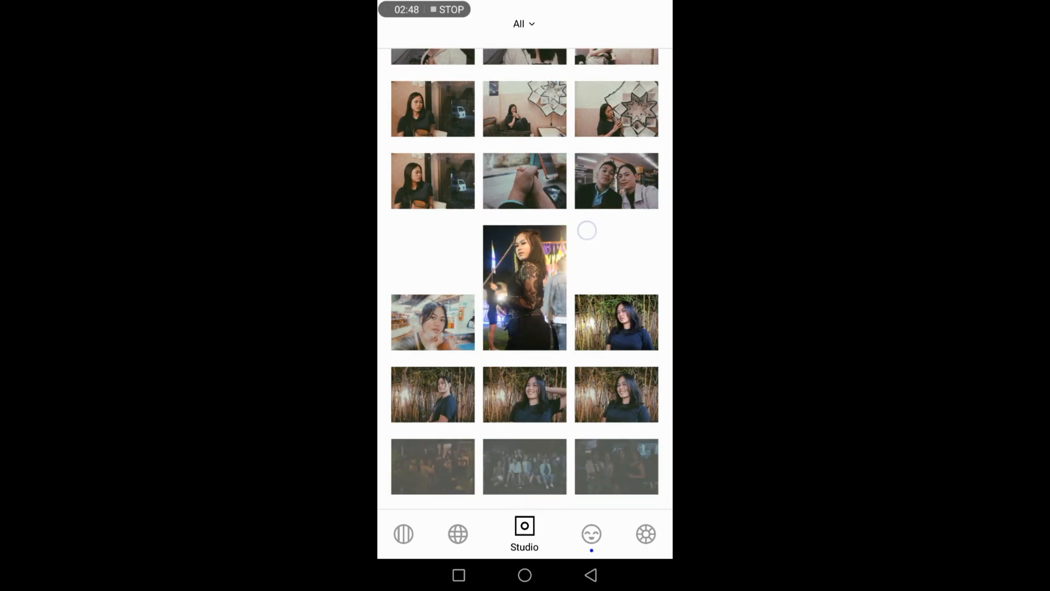
pyautogui.scroll(-3)
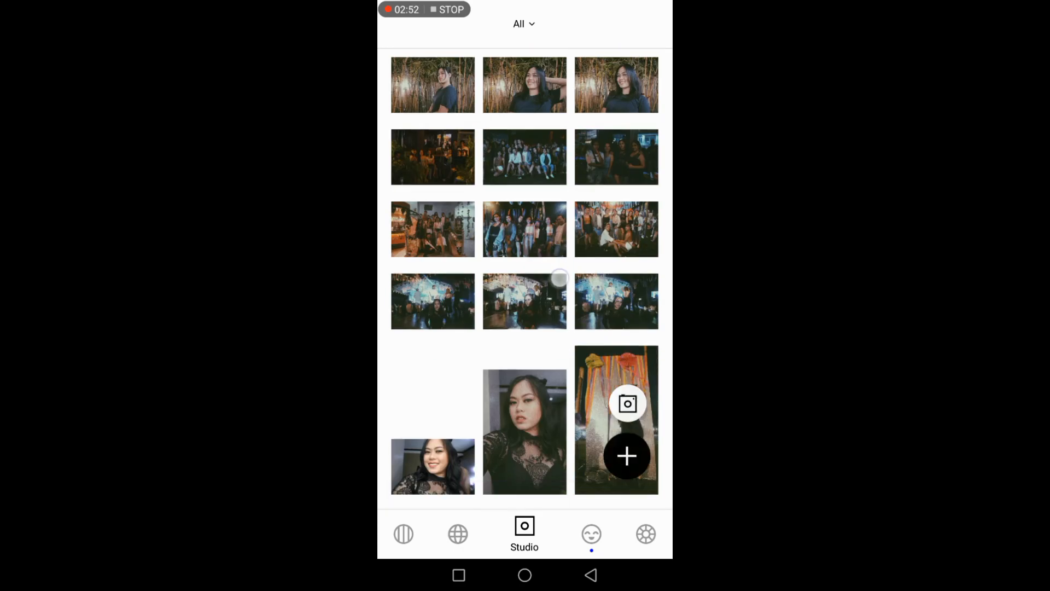
pyautogui.scroll(-3)
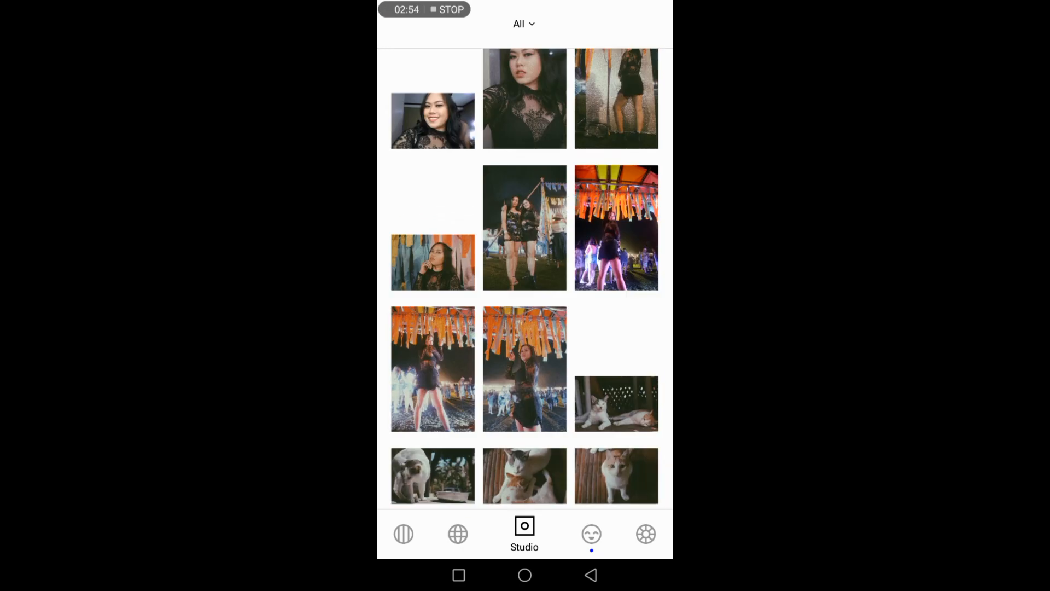
pyautogui.scroll(-3)
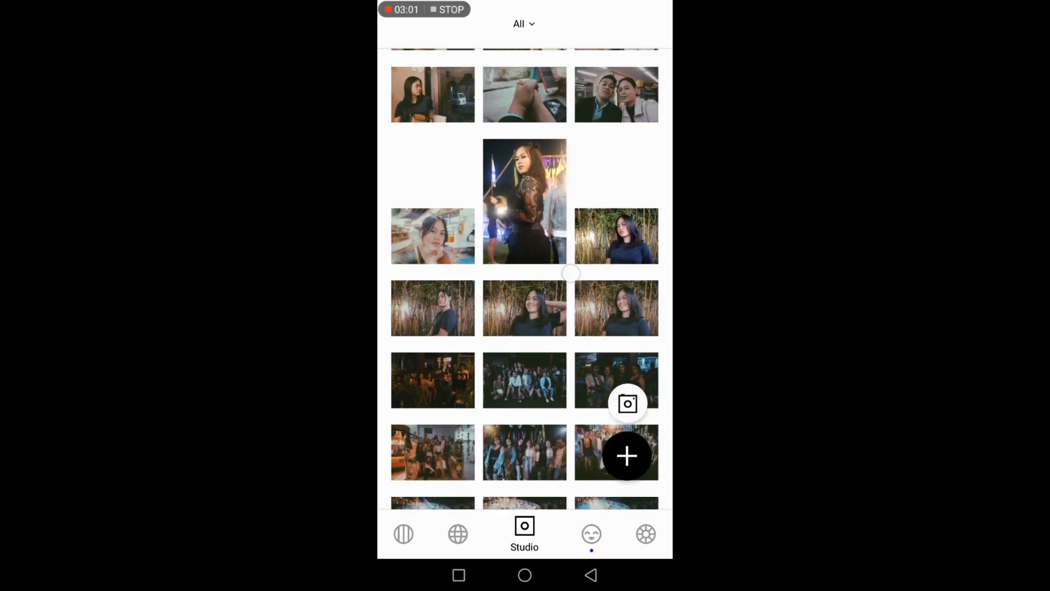
pyautogui.scroll(-3)
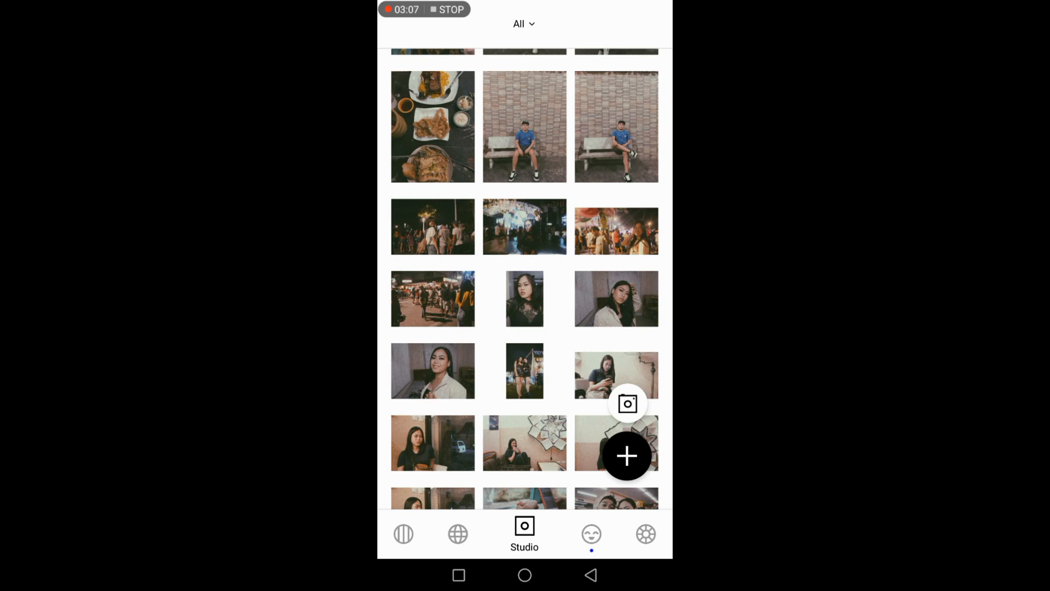
pyautogui.scroll(-3)
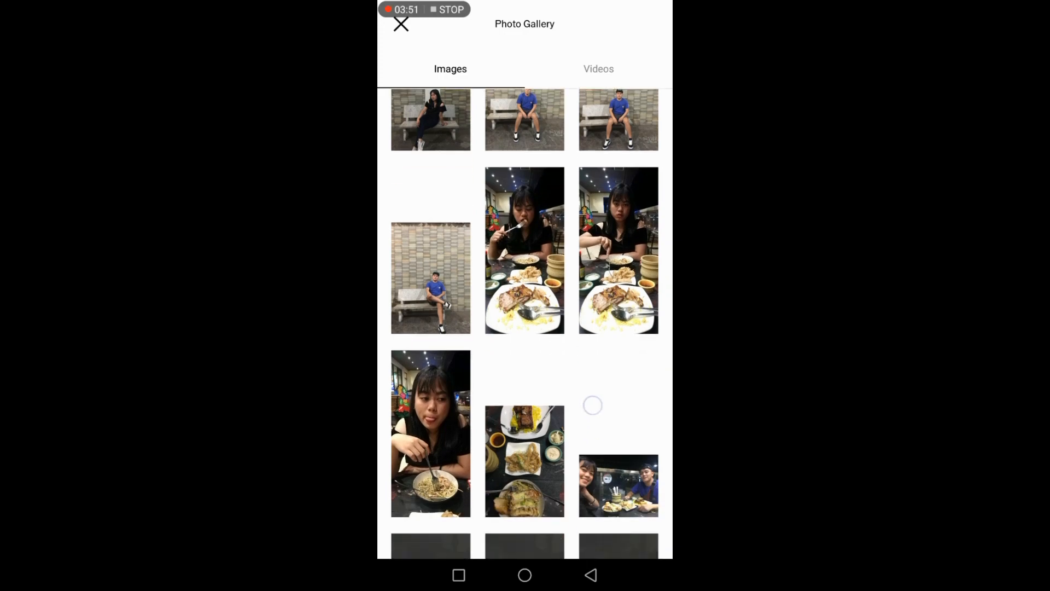
# - Select the hand-on-chin streamer portrait in the gallery and import it into Studio
pyautogui.scroll(-3)
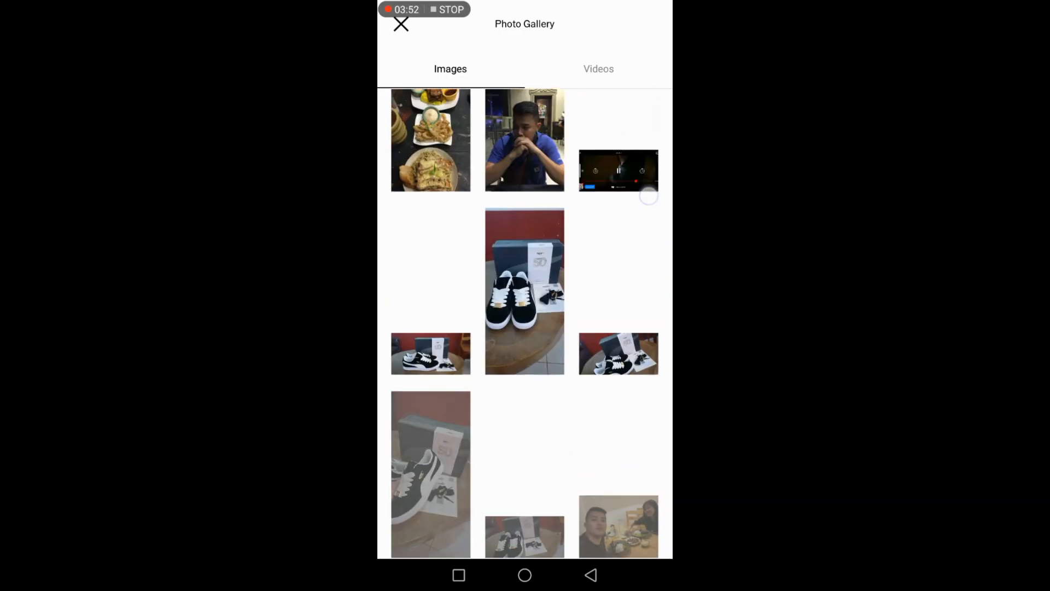
pyautogui.scroll(-3)
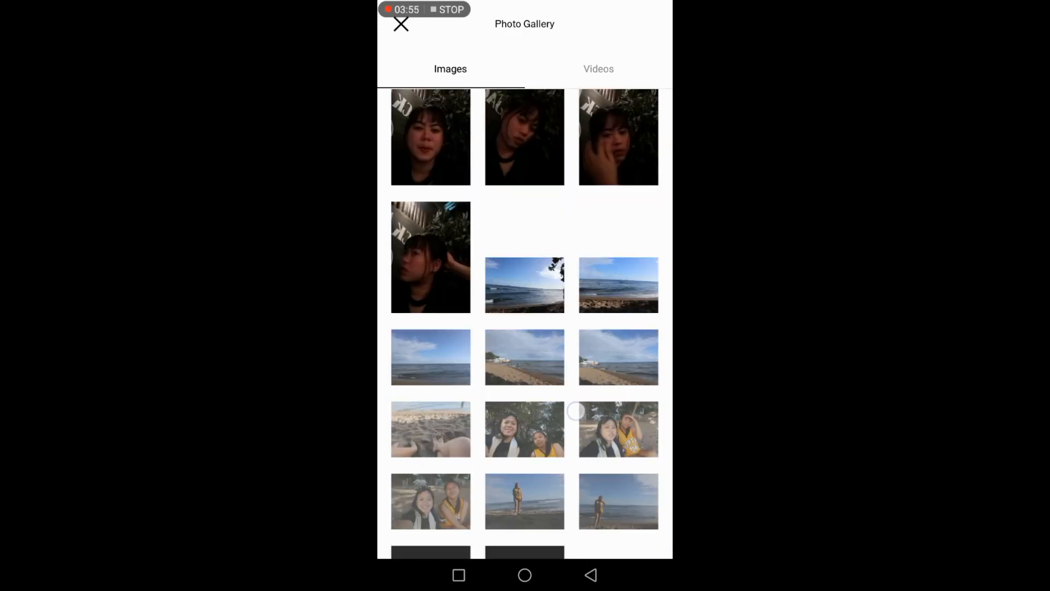
pyautogui.scroll(-3)
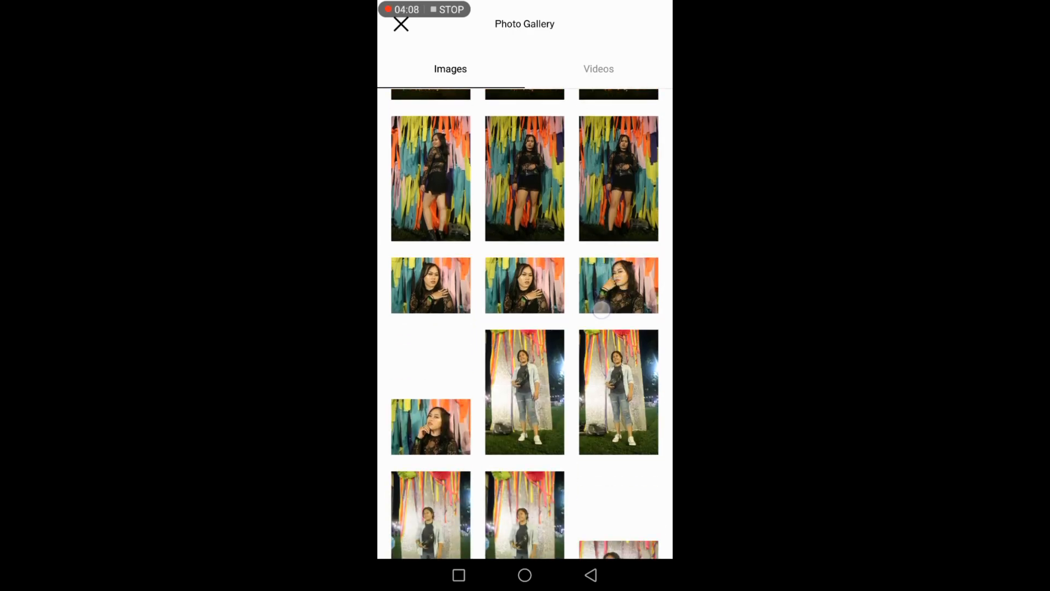
pyautogui.click(618, 285)
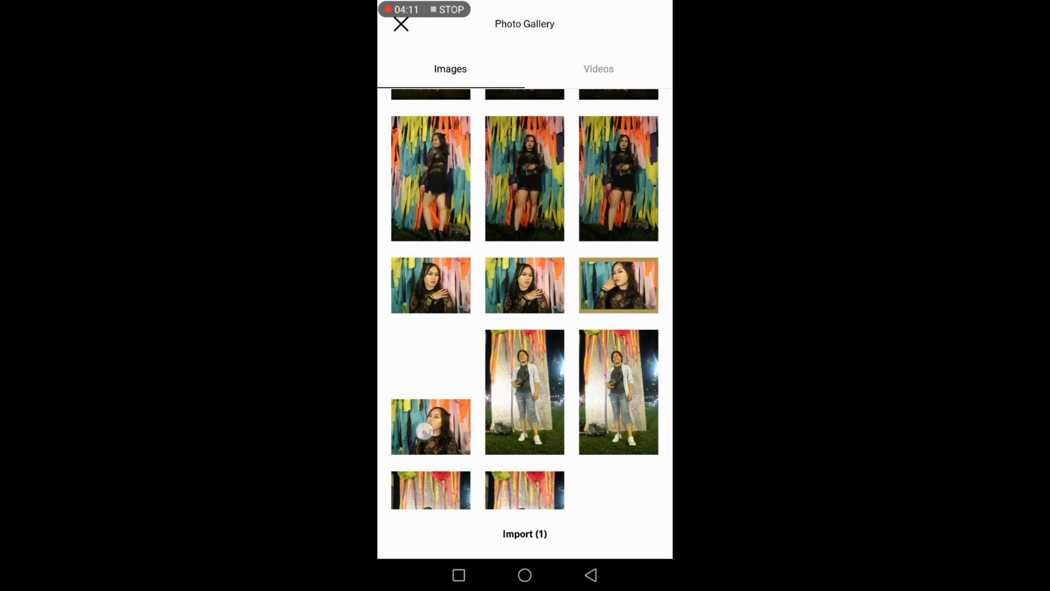
pyautogui.click(430, 427)
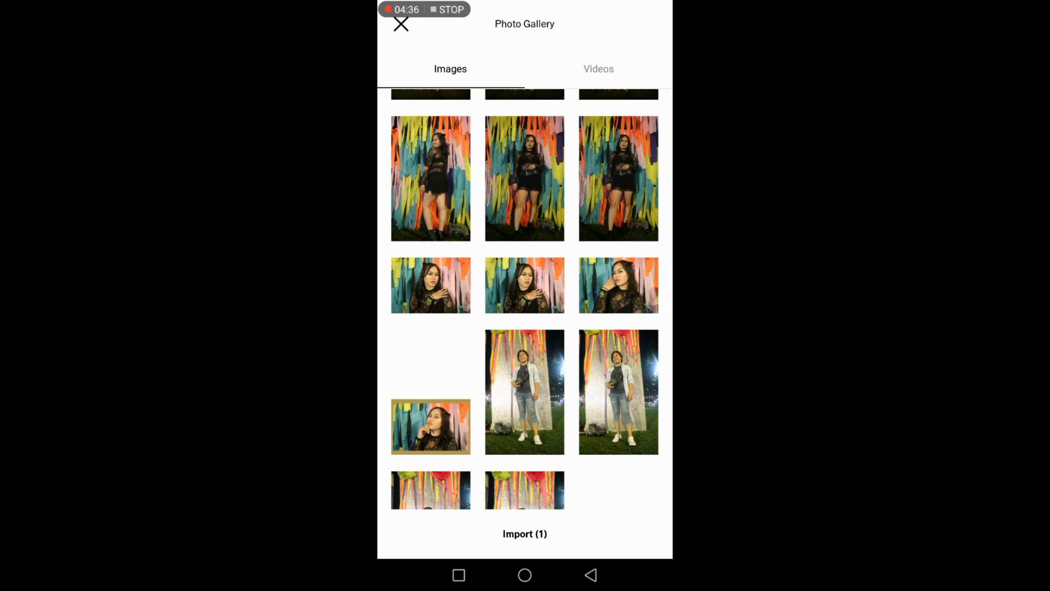
pyautogui.click(525, 534)
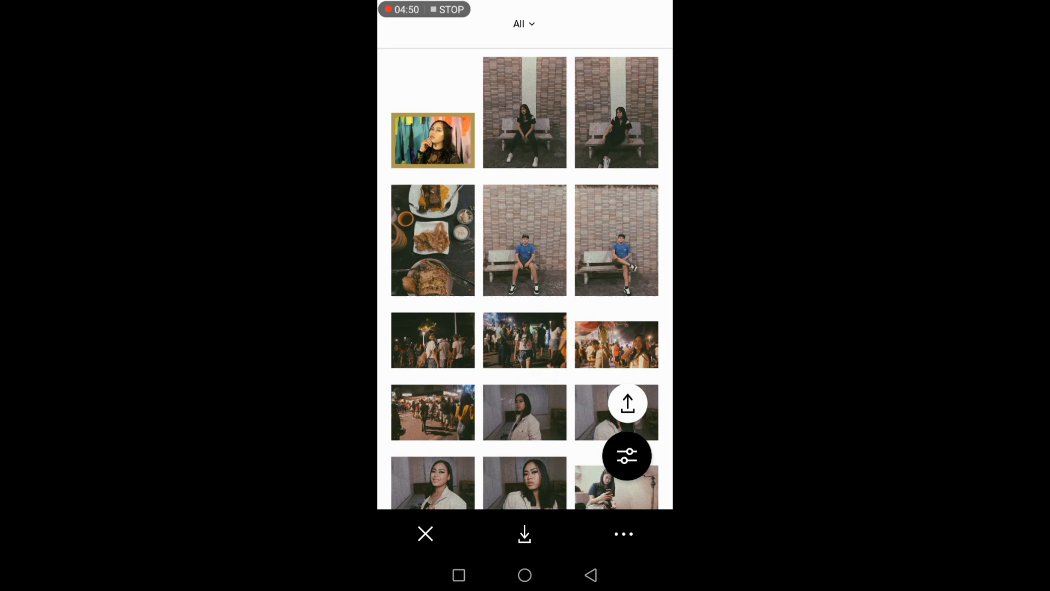
# - Open the imported streamer portrait and enter the editor with preset previews
pyautogui.click(432, 140)
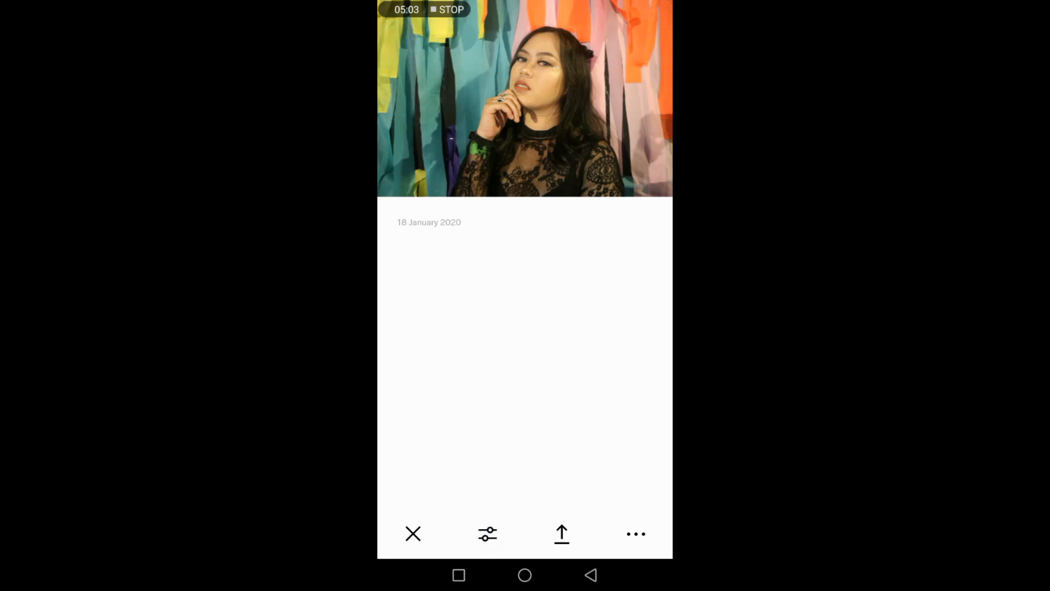
pyautogui.click(488, 533)
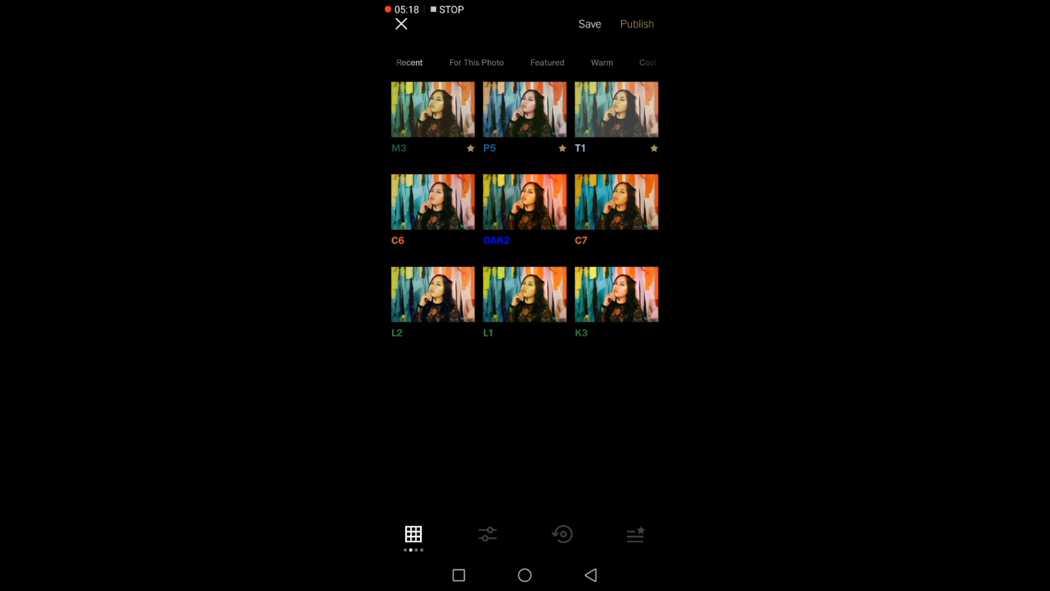
# - Apply the P5 preset and reduce its strength to about +10
pyautogui.click(524, 109)
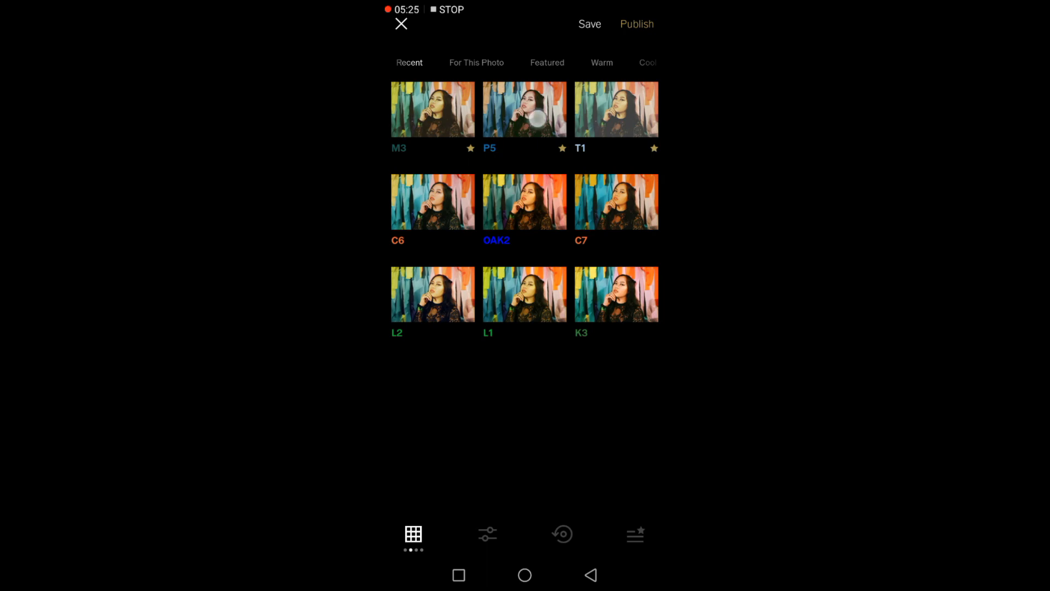
pyautogui.click(524, 109)
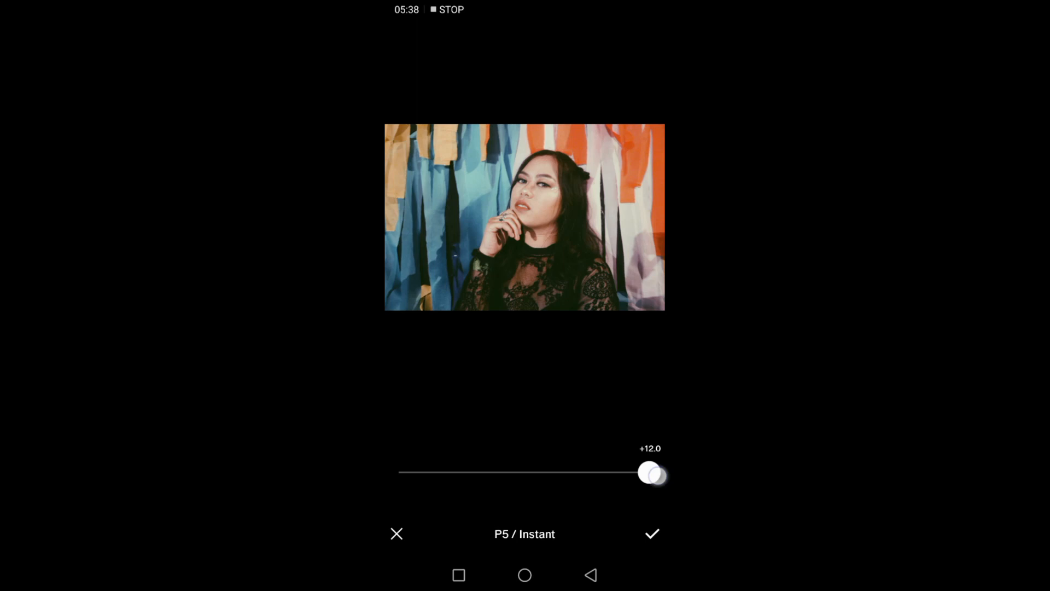
pyautogui.moveTo(651, 472); pyautogui.dragTo(623, 472)
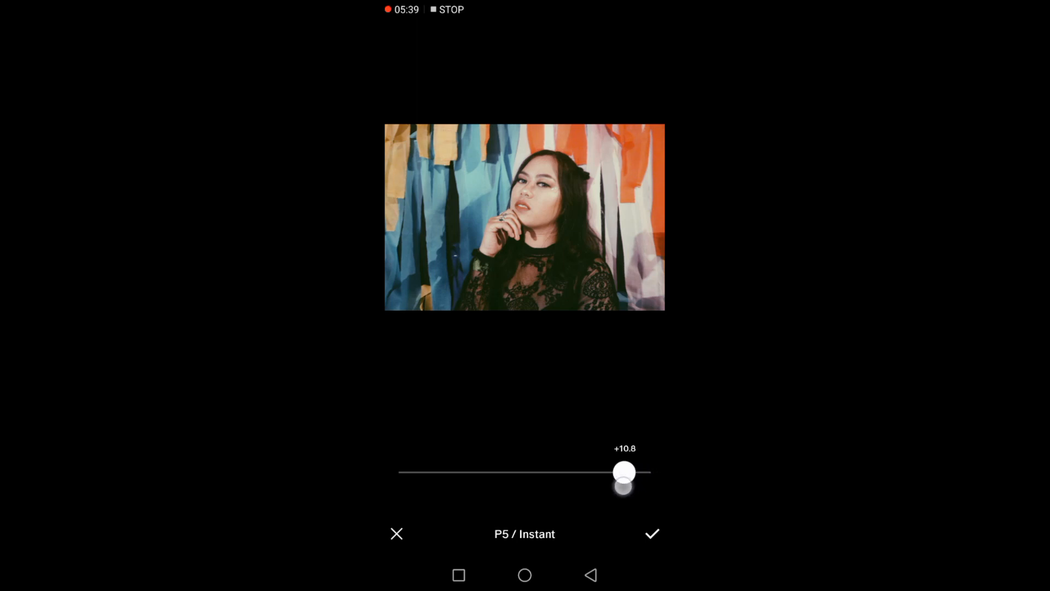
pyautogui.moveTo(625, 472); pyautogui.dragTo(609, 473)
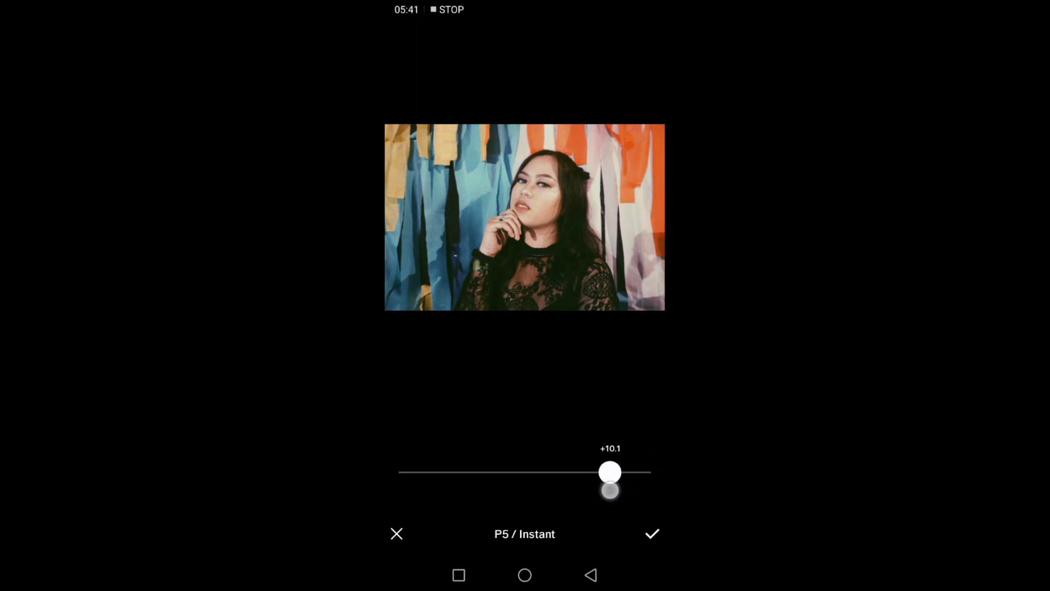
pyautogui.click(652, 534)
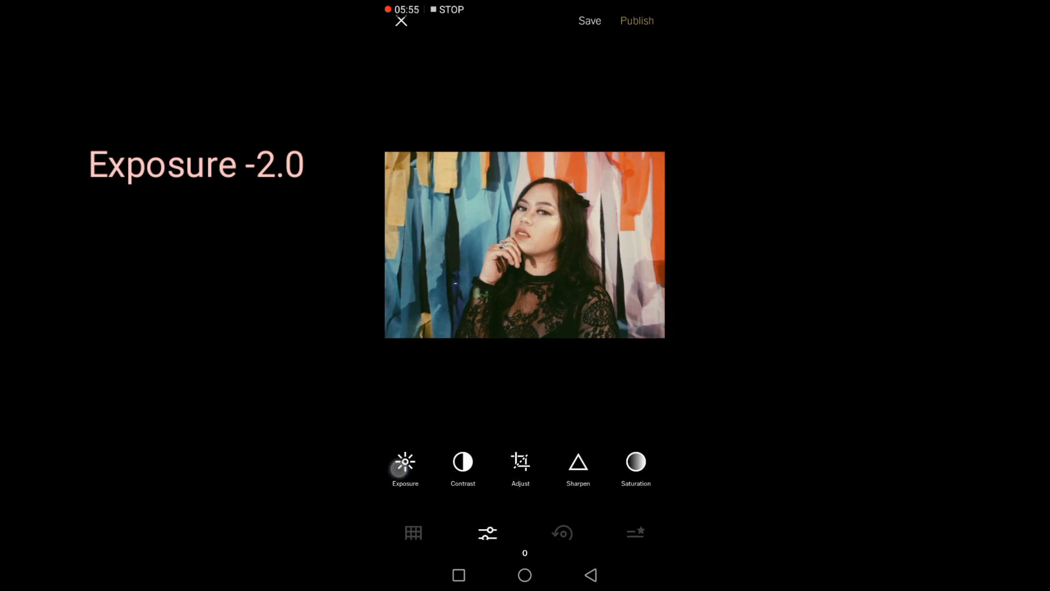
# - Lower Exposure to about -1.6 and reduce Contrast to about -2
pyautogui.click(404, 461)
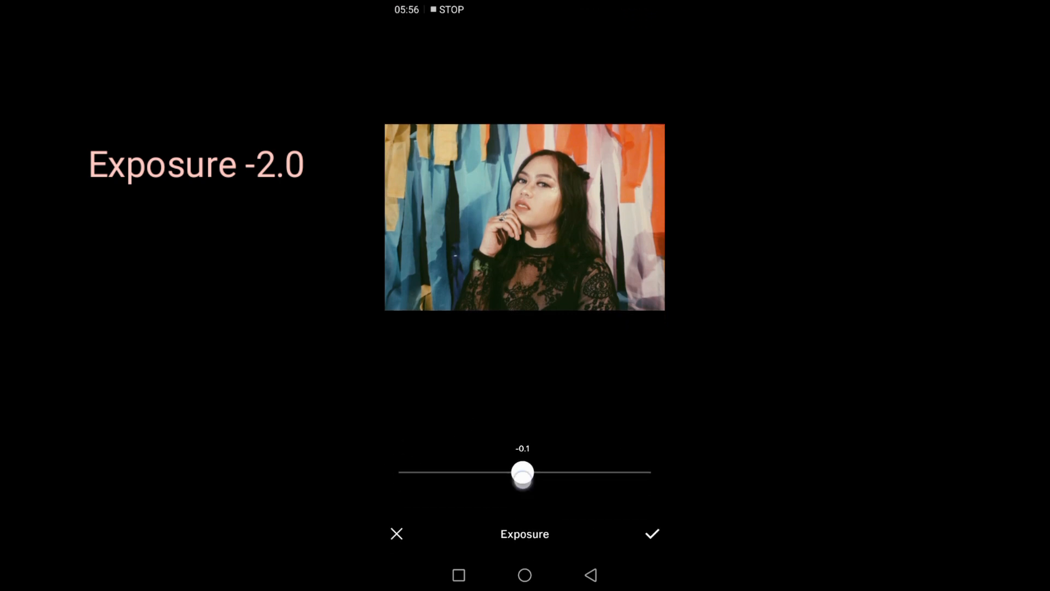
pyautogui.moveTo(523, 472); pyautogui.dragTo(491, 472)
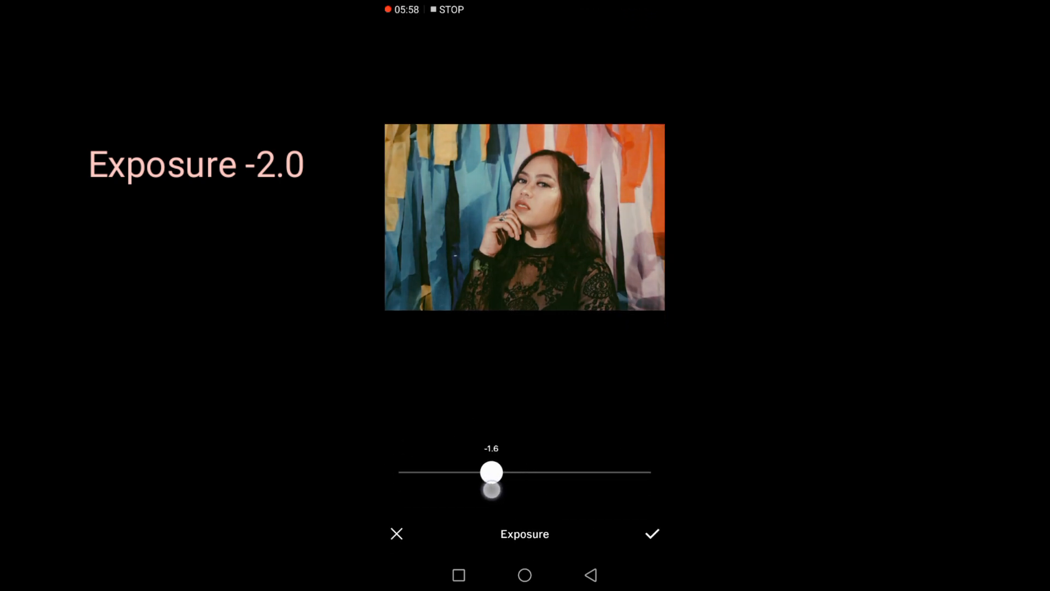
pyautogui.moveTo(491, 472); pyautogui.dragTo(486, 472)
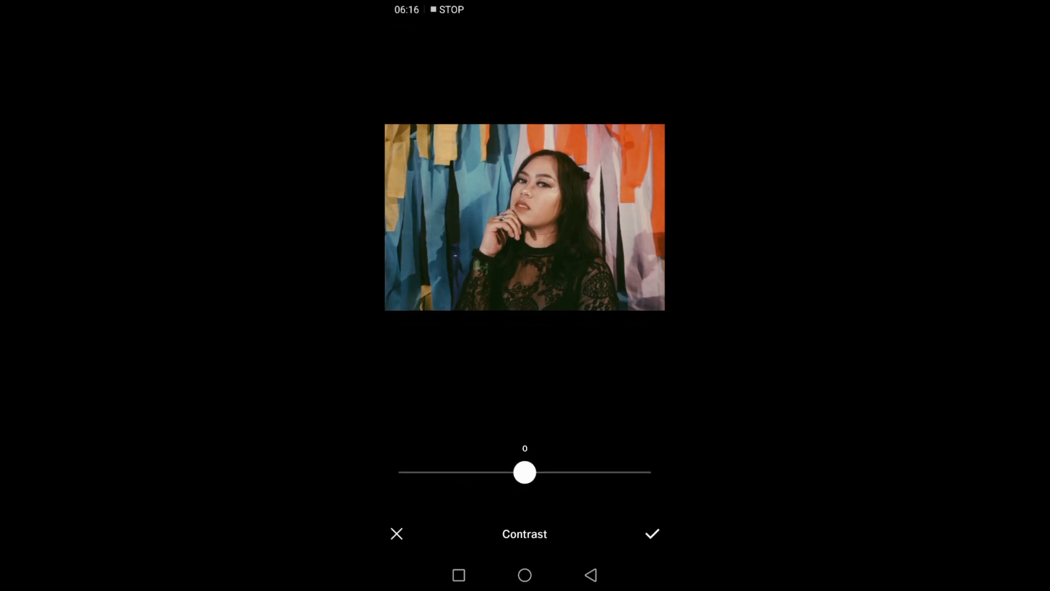
pyautogui.moveTo(525, 472); pyautogui.dragTo(479, 473)
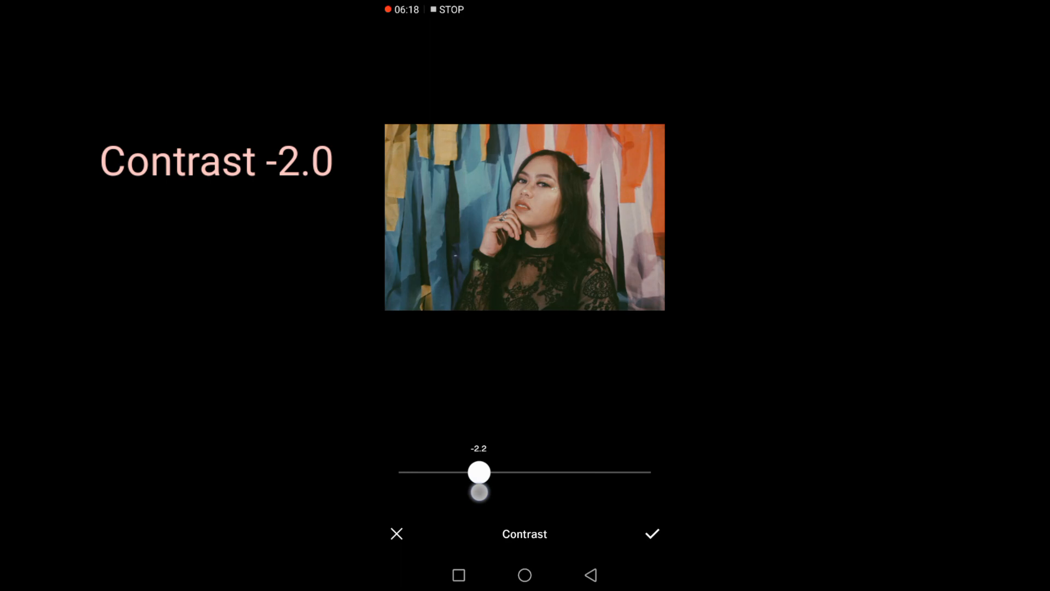
# - Confirm contrast, then raise Highlights to about +3.4 with Shadows left at 0
pyautogui.click(652, 533)
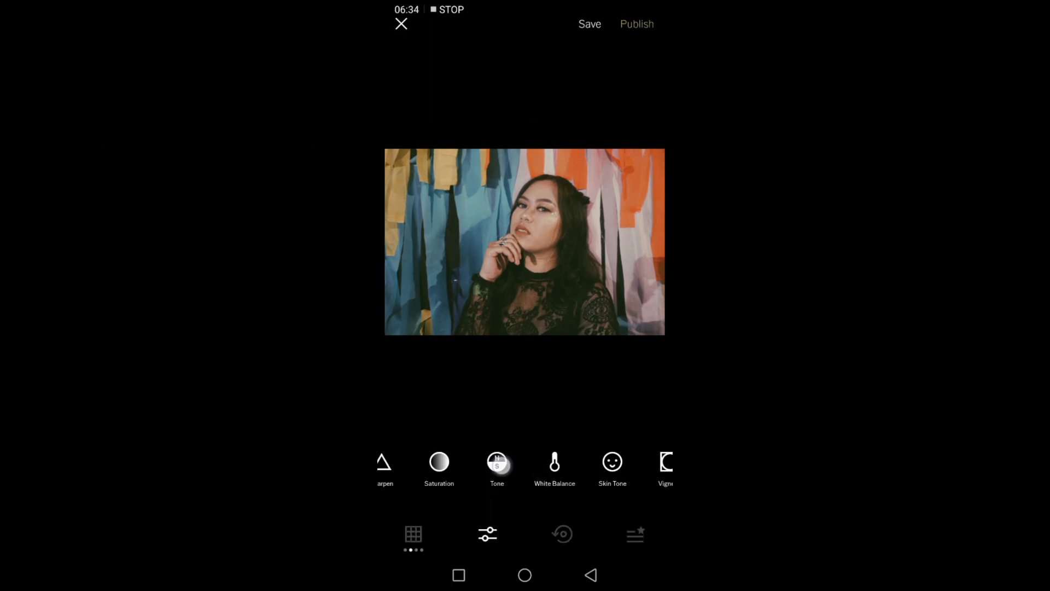
pyautogui.click(497, 461)
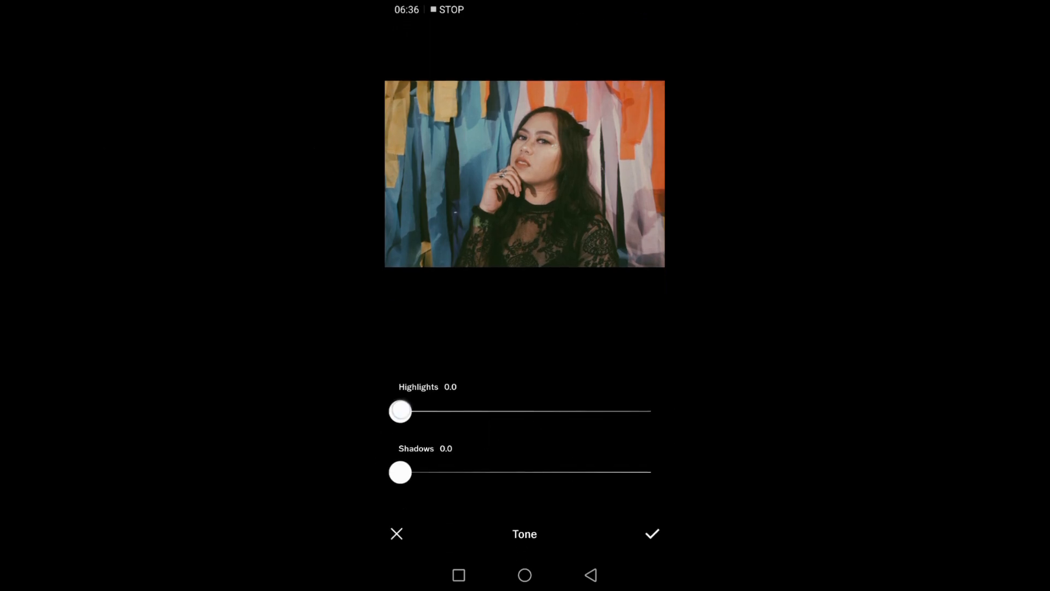
pyautogui.moveTo(401, 410); pyautogui.dragTo(470, 410)
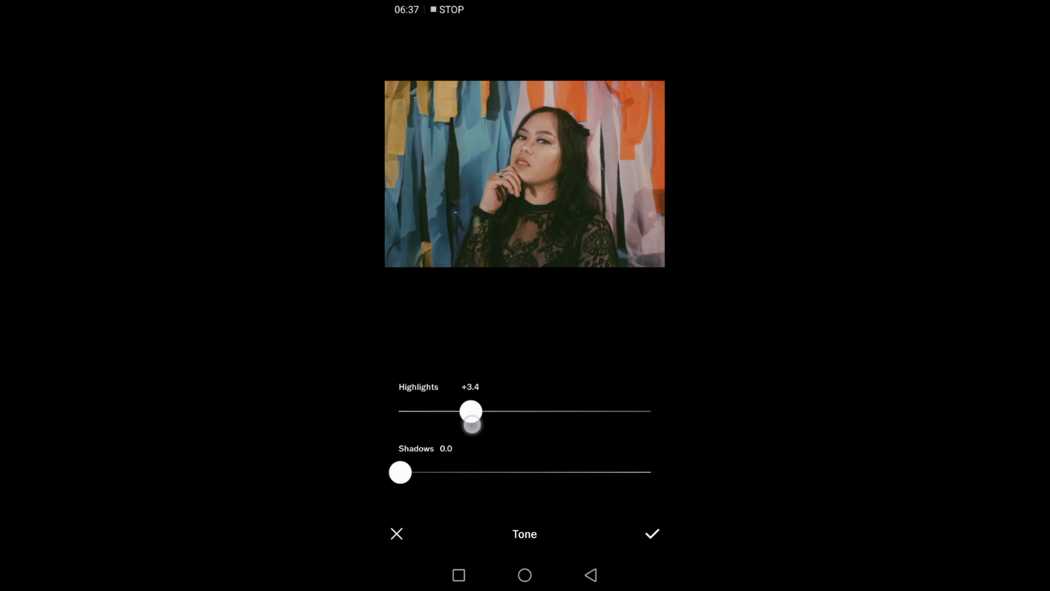
pyautogui.moveTo(470, 411); pyautogui.dragTo(487, 411)
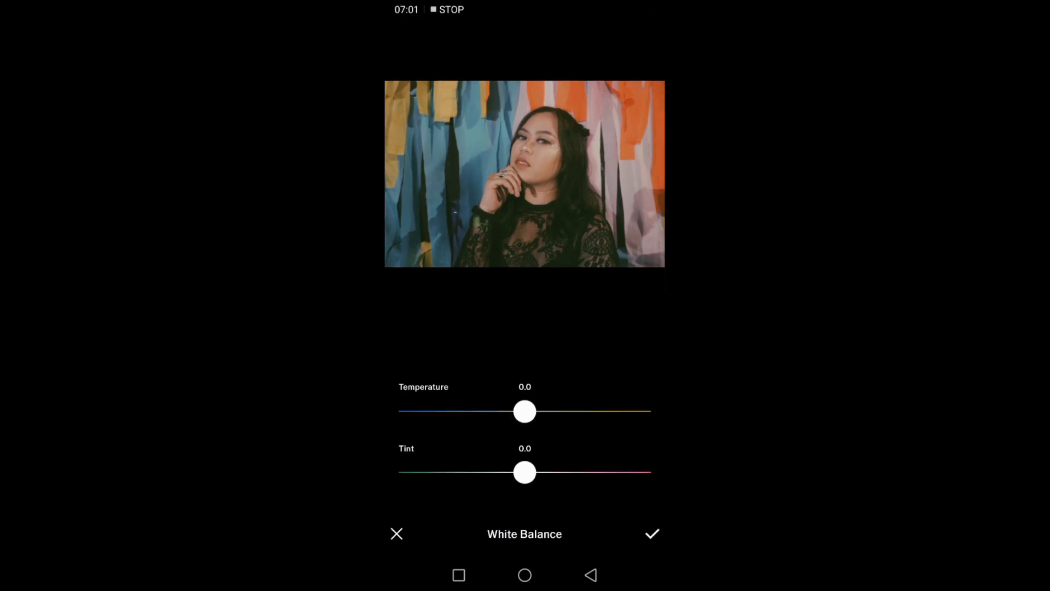
# - Warm the Temperature to about +3 and raise Skin Tone to about +1.5
pyautogui.moveTo(524, 411); pyautogui.dragTo(566, 411)
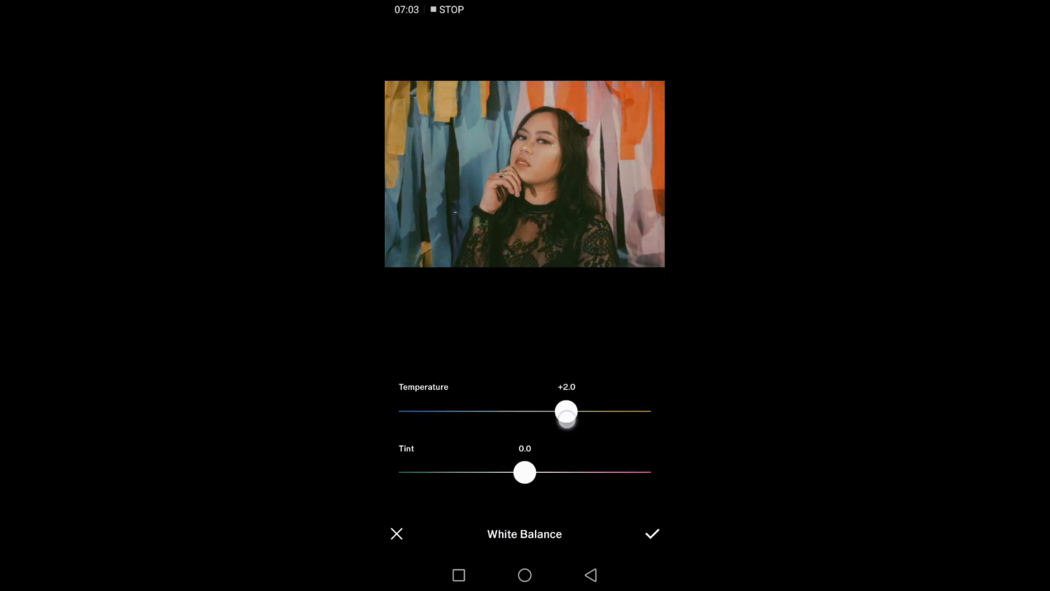
pyautogui.moveTo(565, 410); pyautogui.dragTo(583, 410)
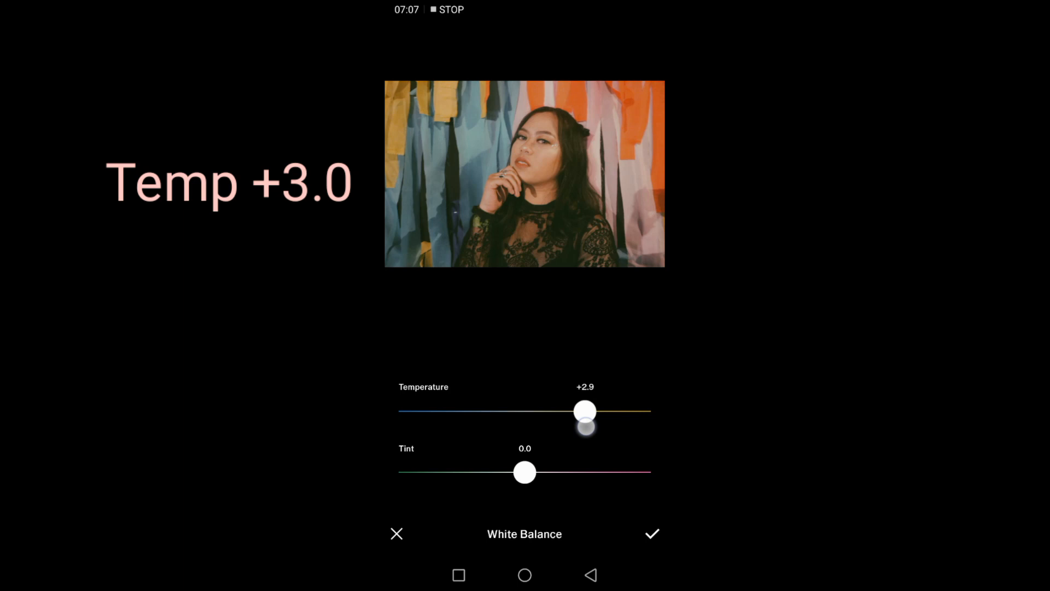
pyautogui.click(651, 533)
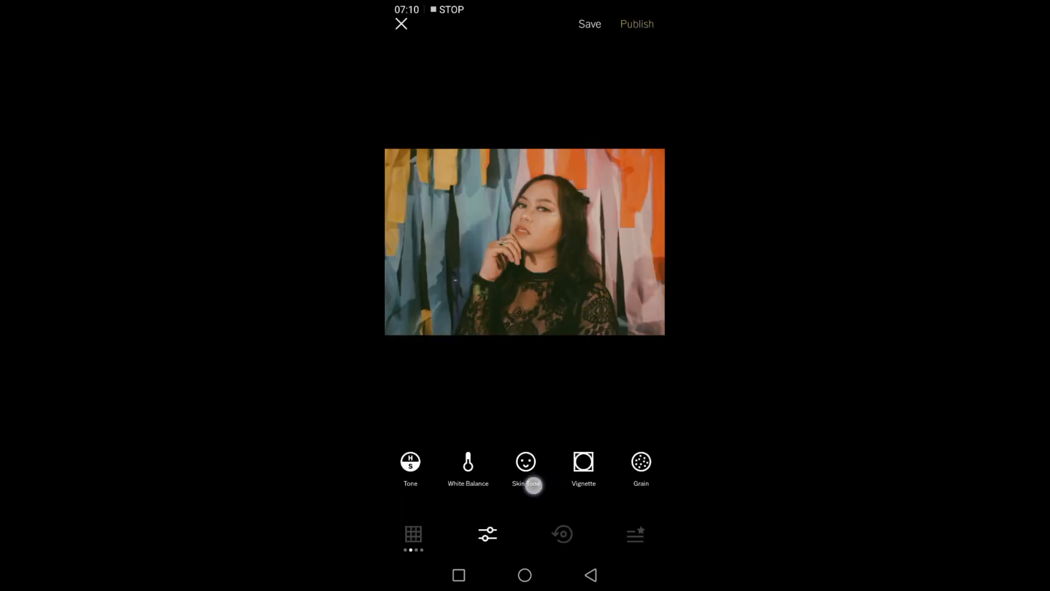
pyautogui.click(526, 466)
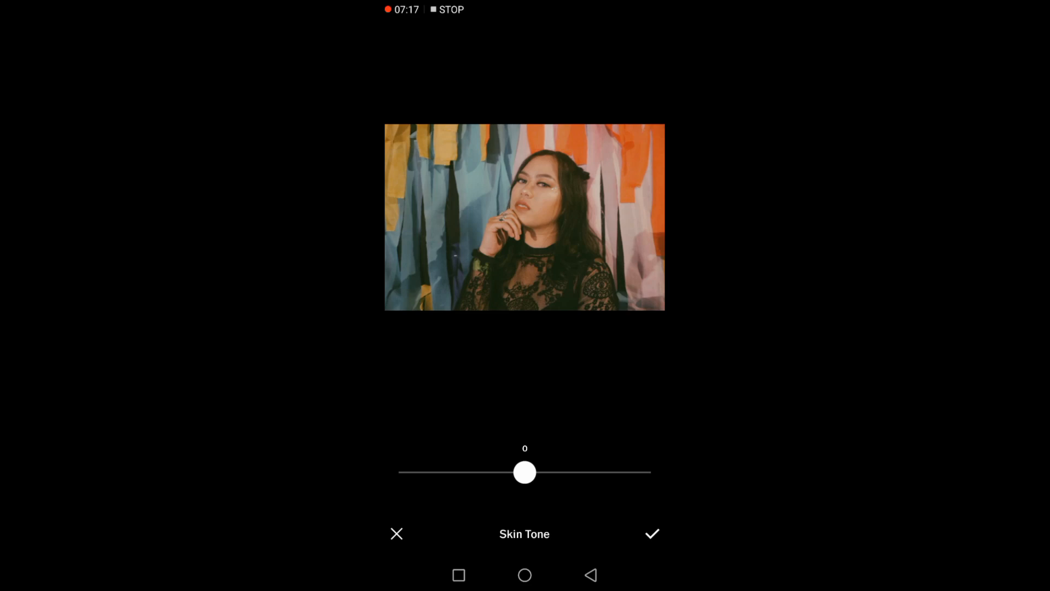
pyautogui.moveTo(524, 473); pyautogui.dragTo(554, 473)
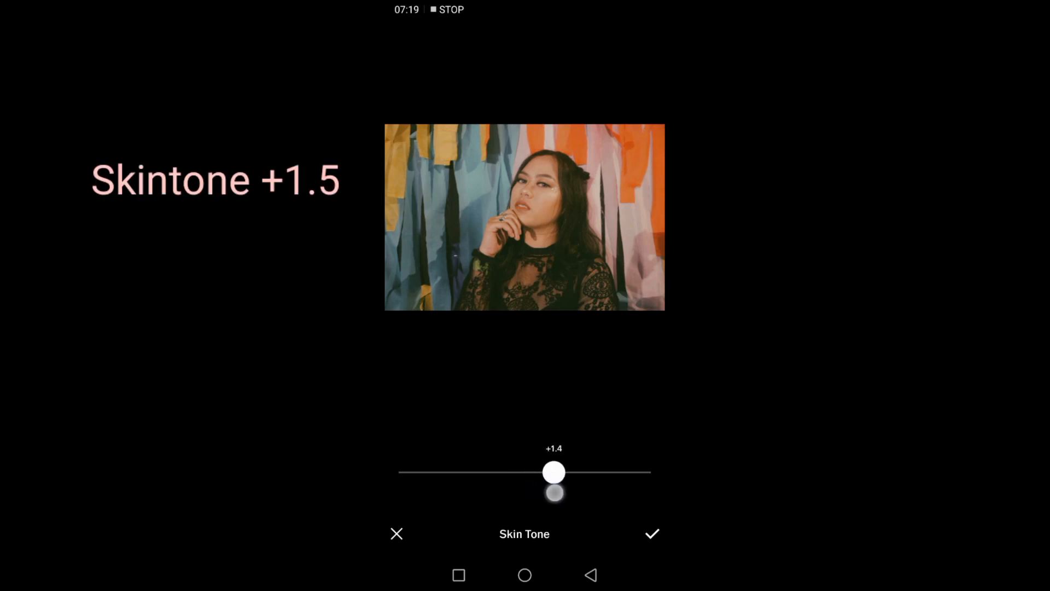
# - Add Grain at about +4.0 to the portrait
pyautogui.click(651, 533)
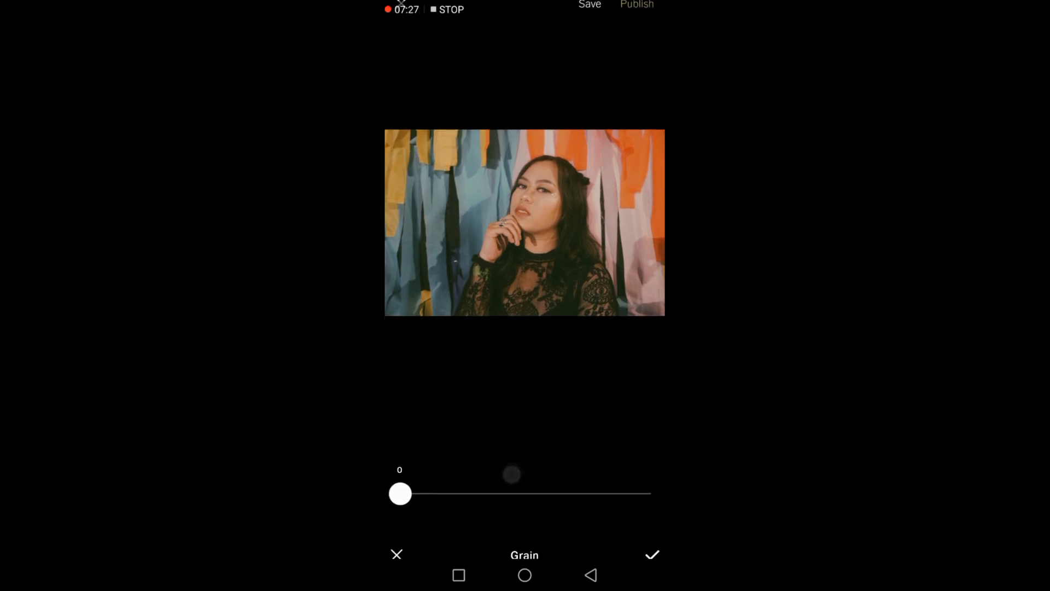
pyautogui.moveTo(400, 493); pyautogui.dragTo(458, 473)
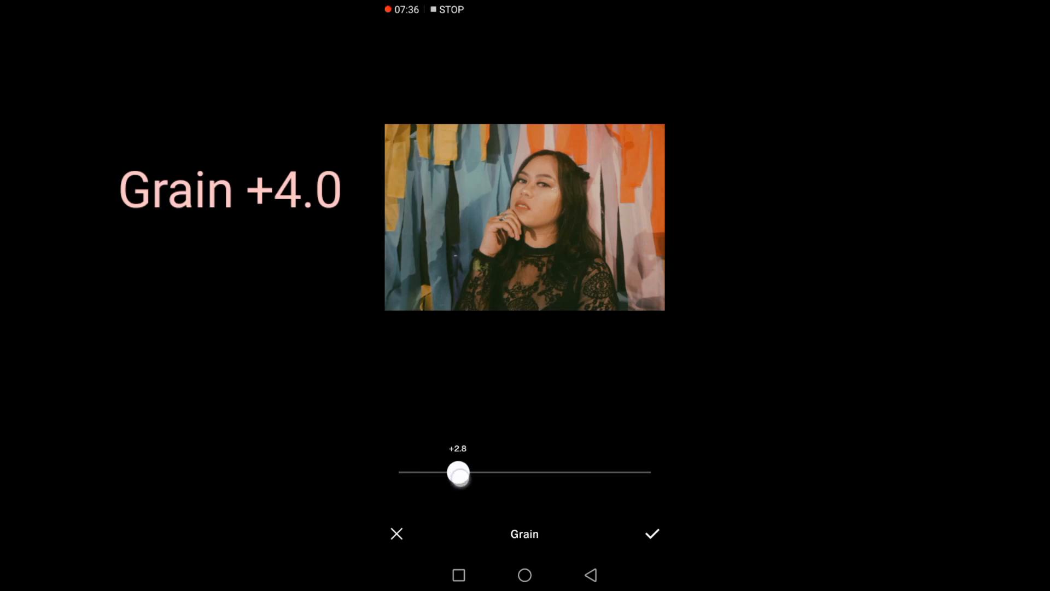
pyautogui.moveTo(458, 473); pyautogui.dragTo(483, 472)
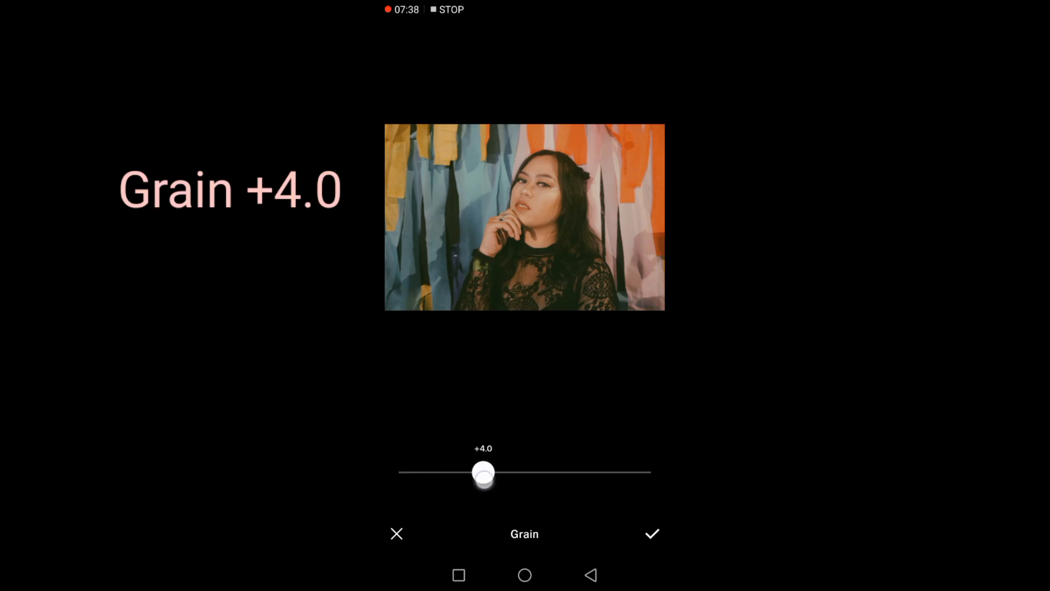
# - Keep the edits, compare with the original, and save the portrait to the gallery
pyautogui.click(651, 533)
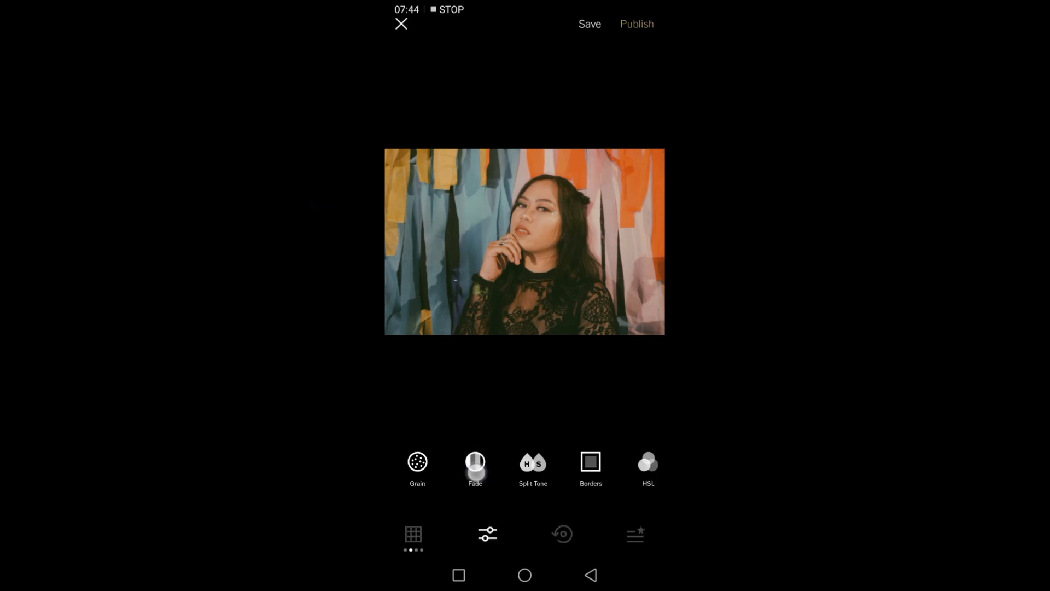
pyautogui.click(475, 461)
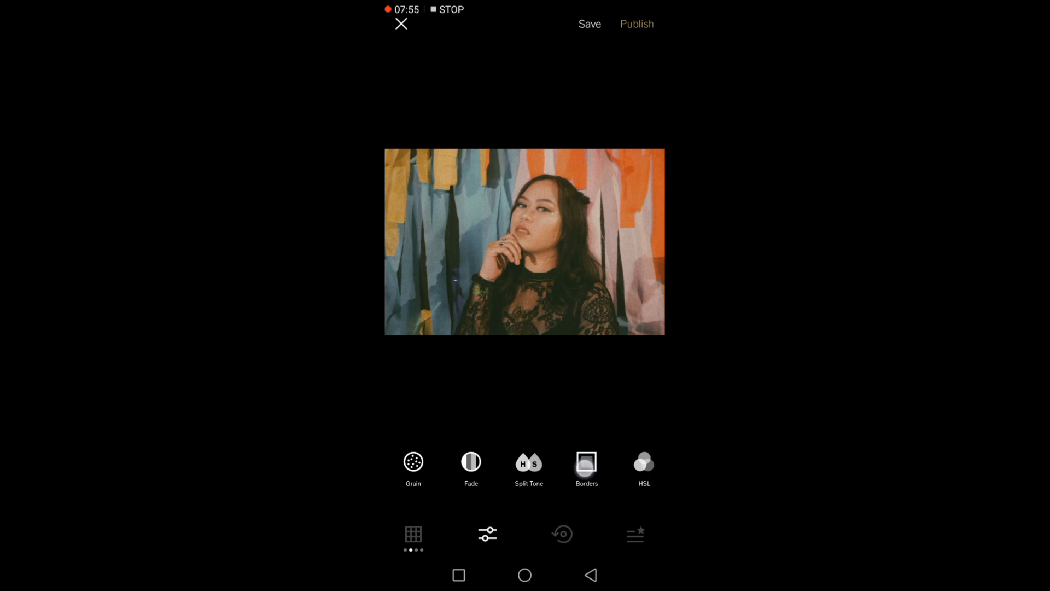
pyautogui.click(587, 462)
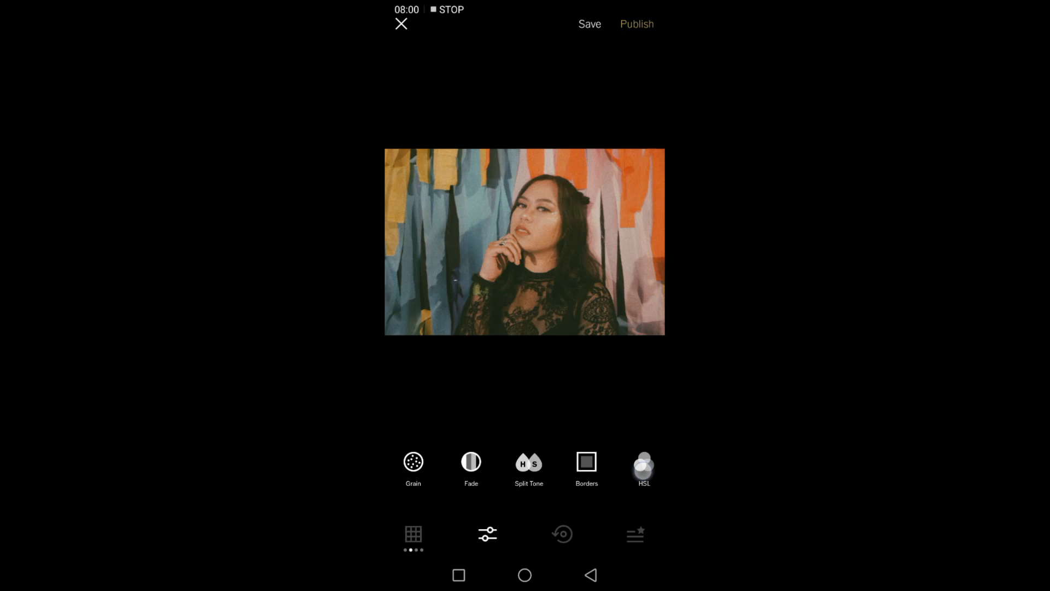
pyautogui.click(642, 467)
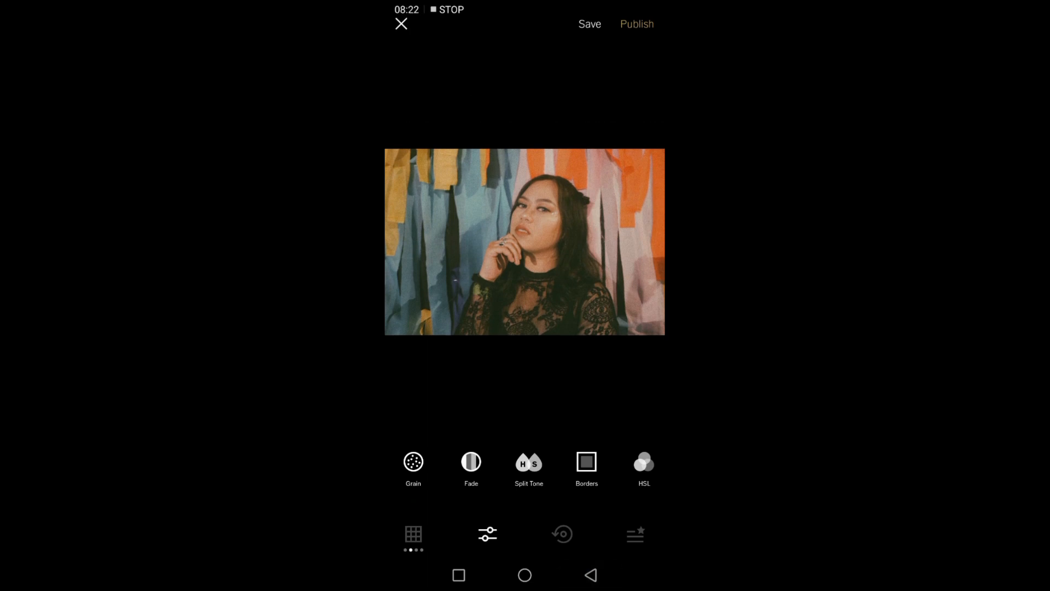
pyautogui.click(545, 269)
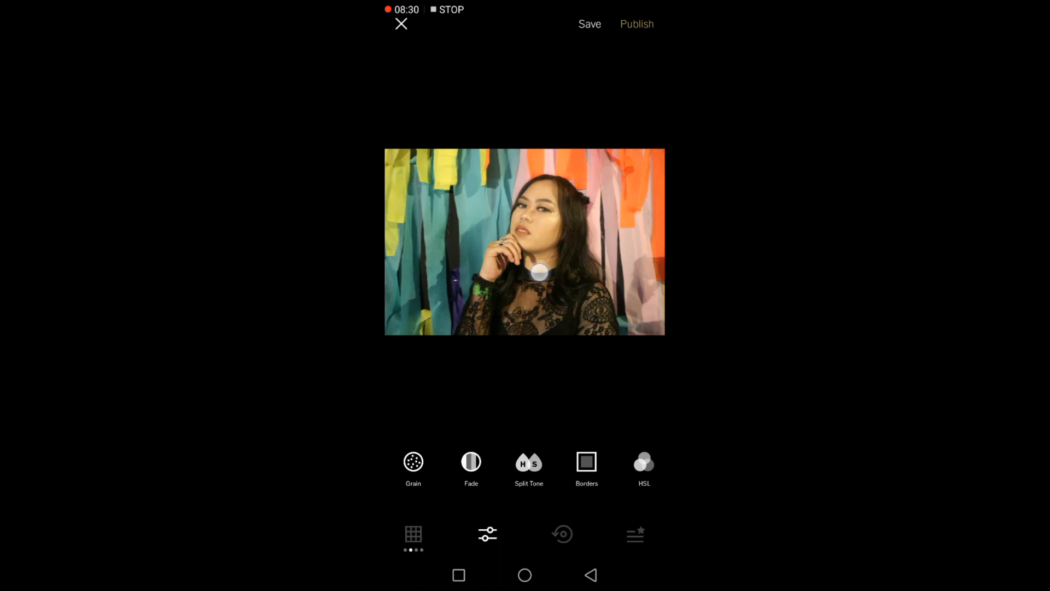
pyautogui.moveTo(539, 271); pyautogui.dragTo(569, 297)
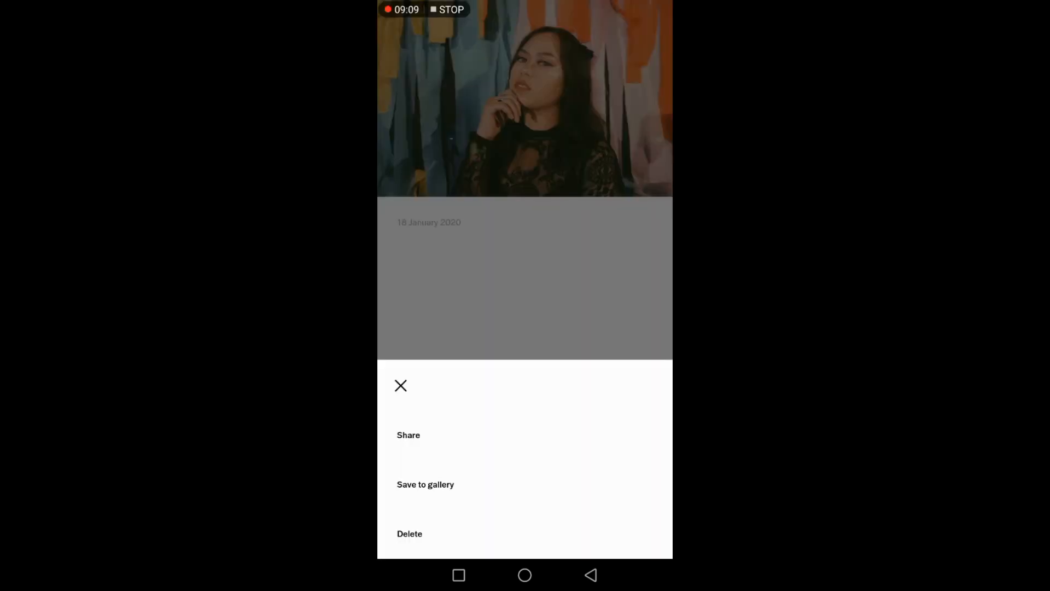
pyautogui.click(425, 483)
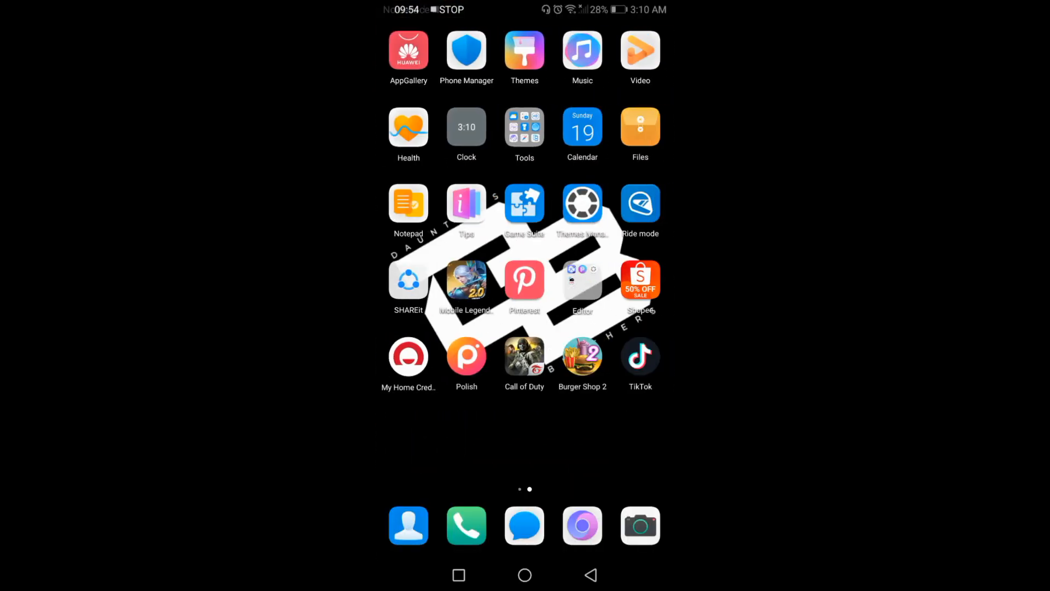
# - Launch PicsArt from the Editor folder and start a new photo edit
pyautogui.click(582, 280)
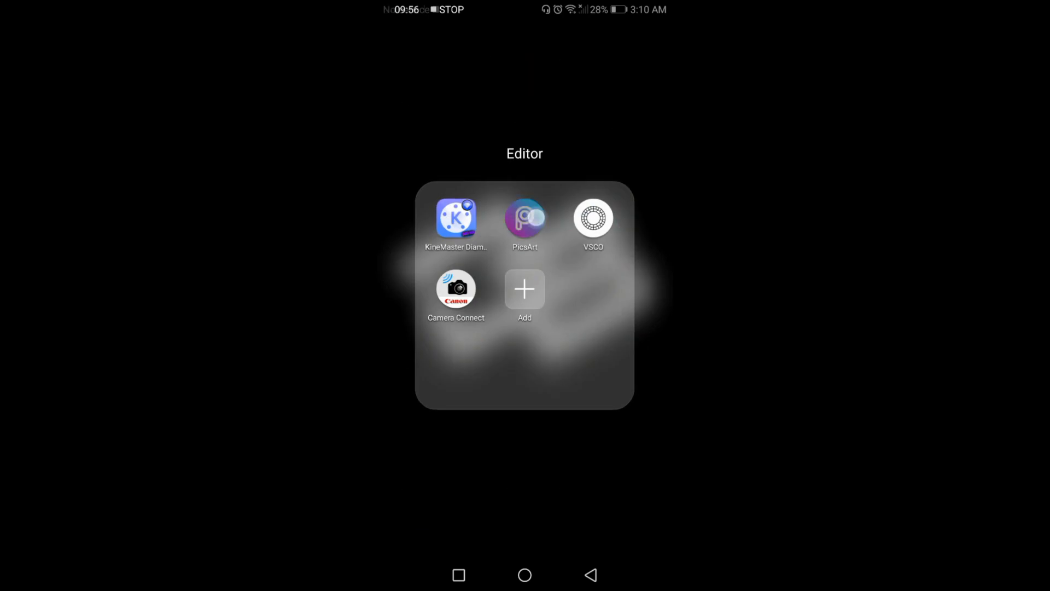
pyautogui.click(524, 218)
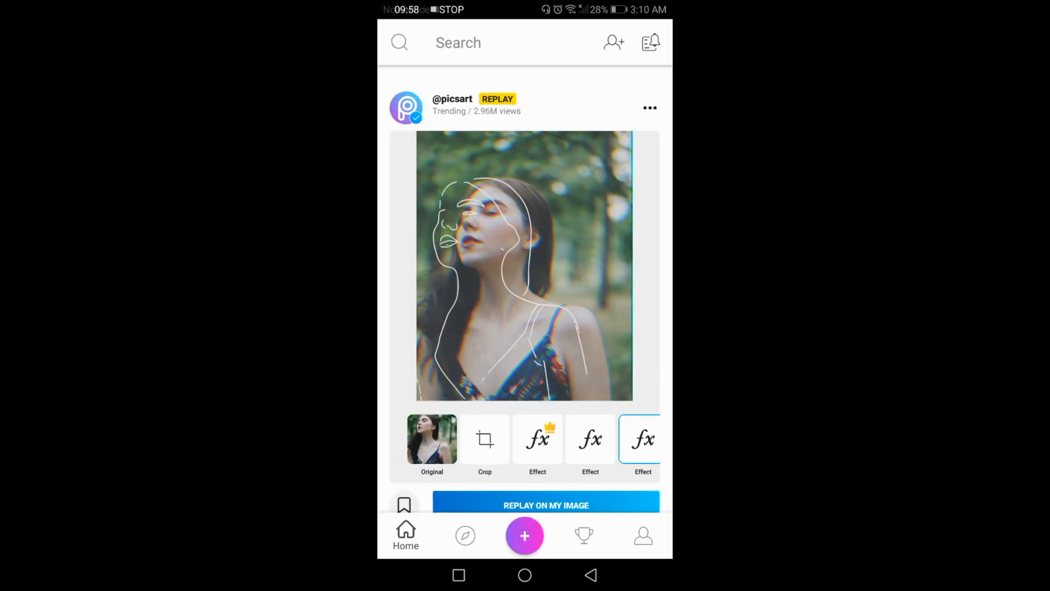
pyautogui.click(476, 438)
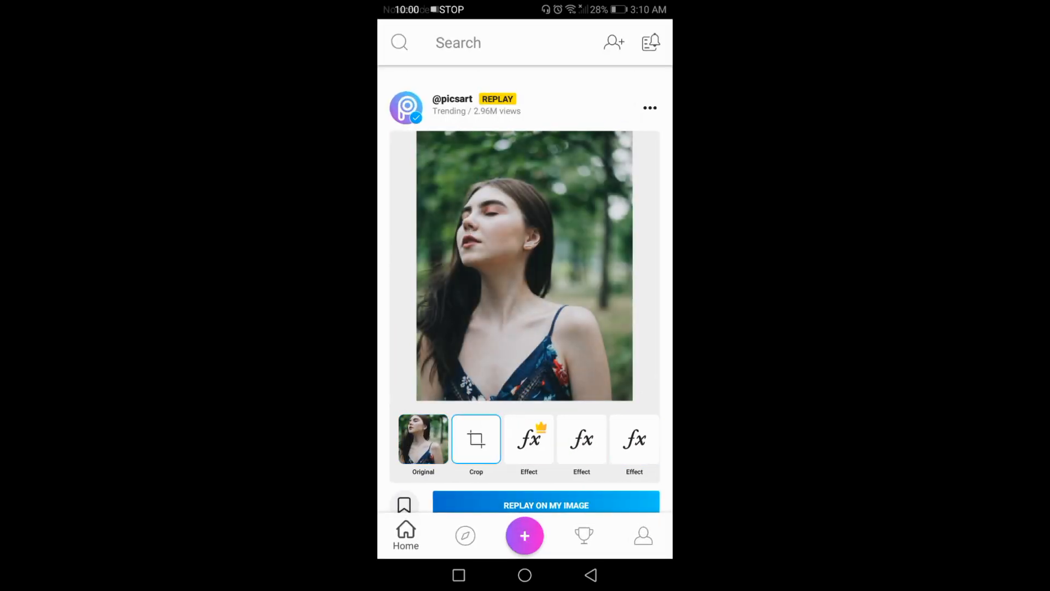
pyautogui.click(524, 535)
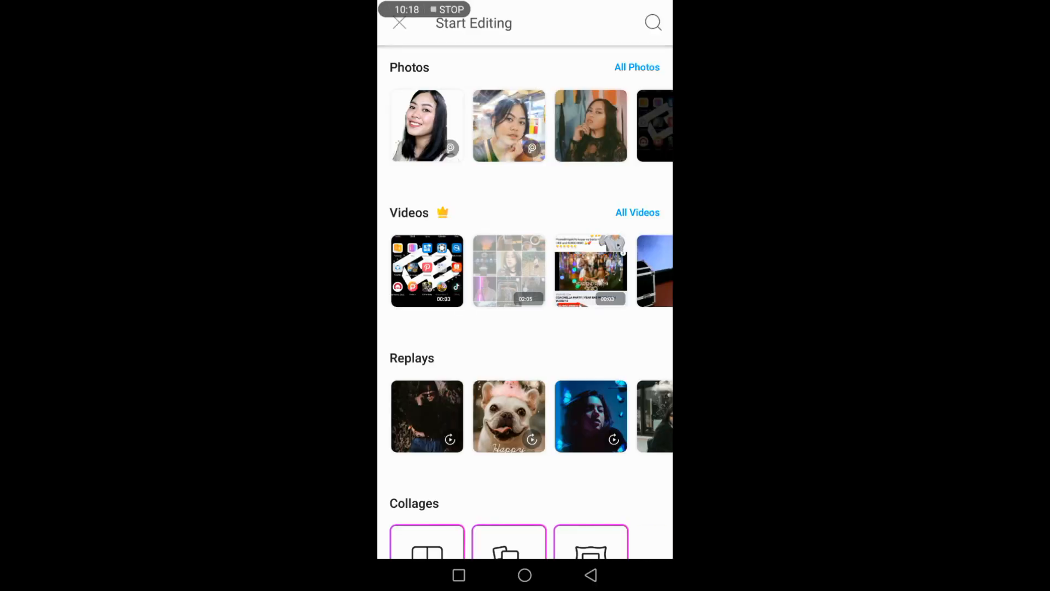
# - Load the VSCO-edited streamer portrait into the PicsArt editor
pyautogui.click(637, 67)
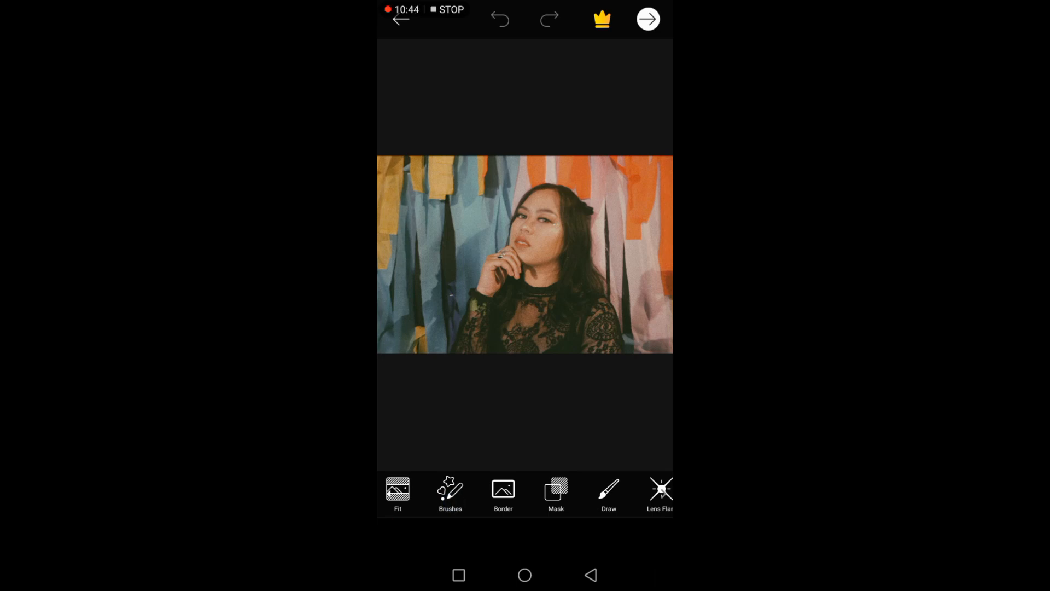
# - Apply the Big Lights effect from the Bokeh category and confirm it with the checkmark
pyautogui.click(661, 493)
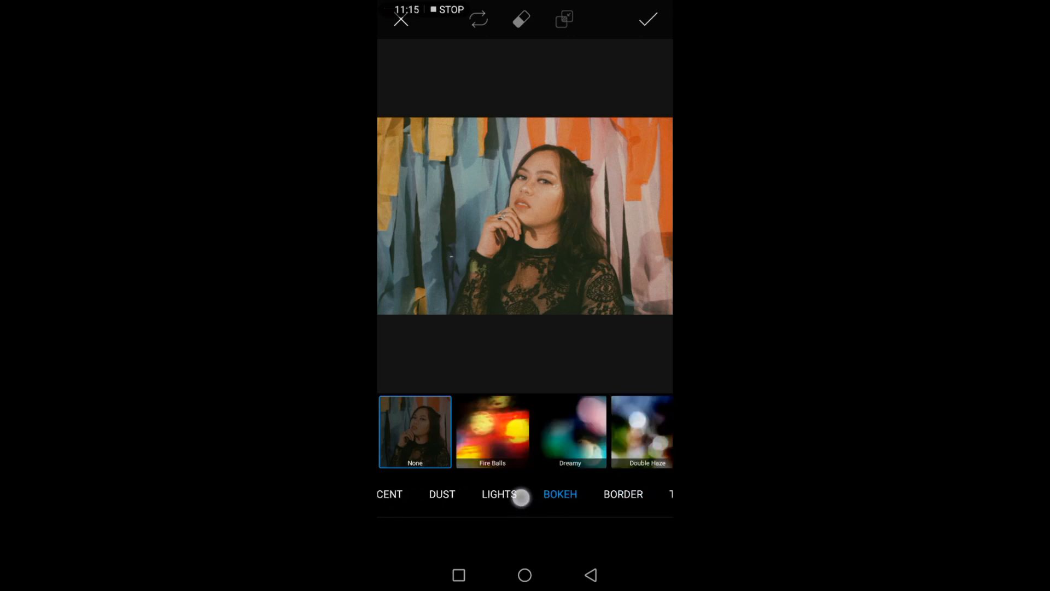
pyautogui.click(493, 431)
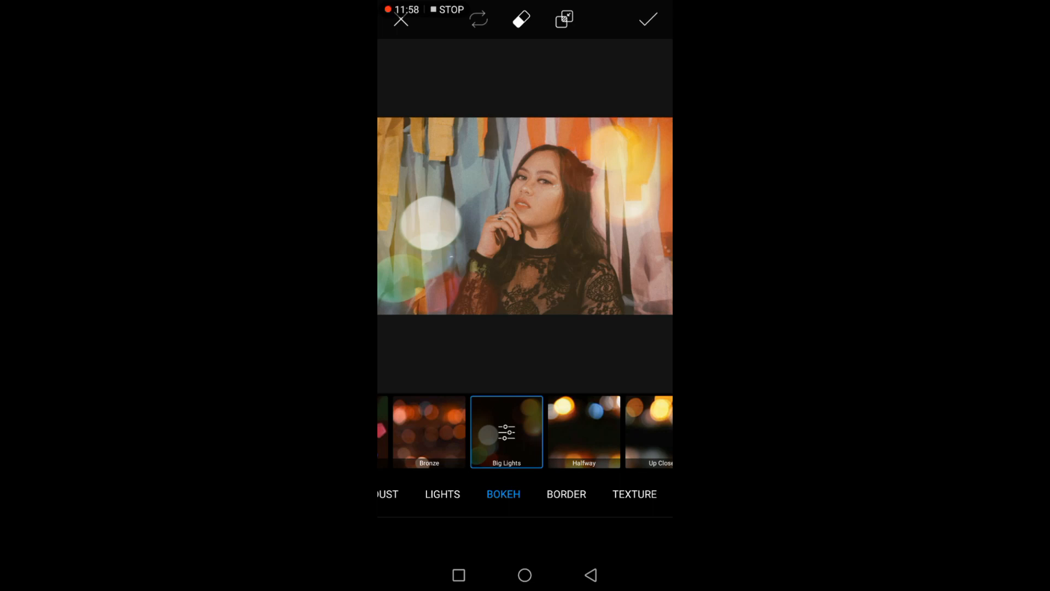
pyautogui.click(648, 19)
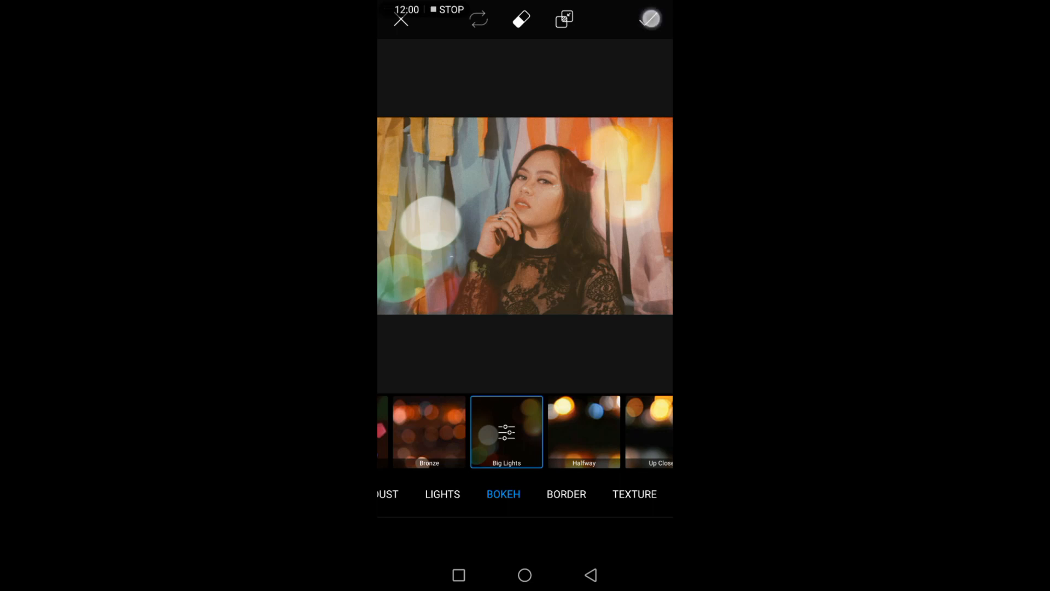
pyautogui.click(647, 18)
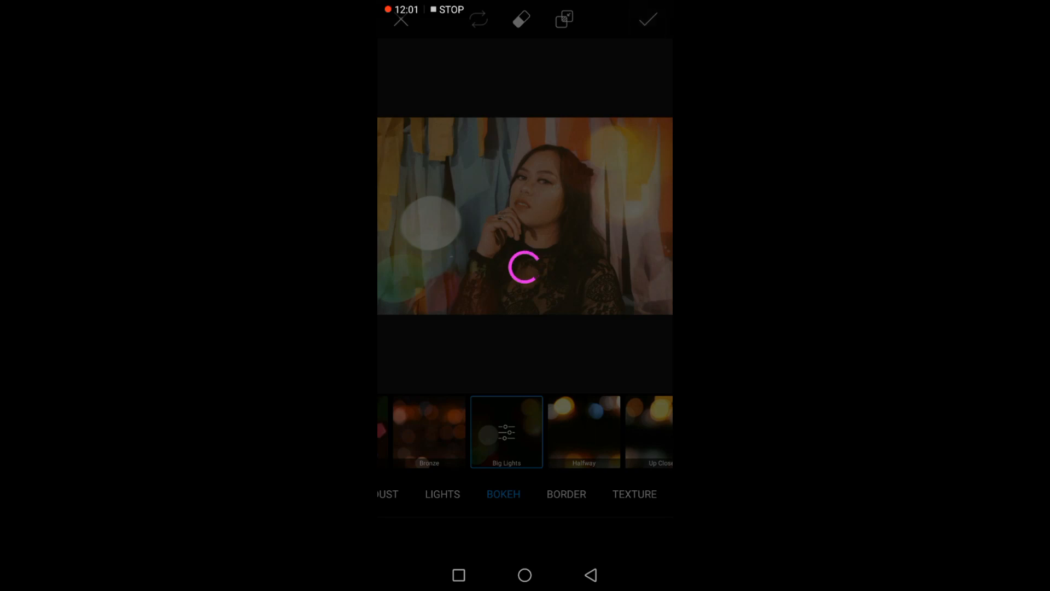
pyautogui.click(646, 19)
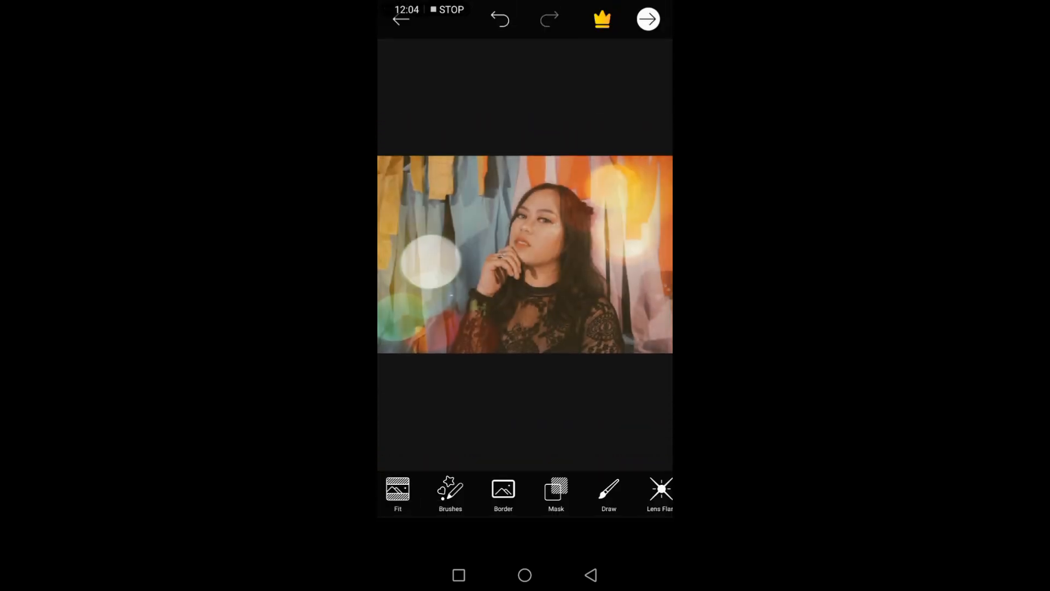
# - Finish editing and save the bokeh portrait to the device from the share screen
pyautogui.click(646, 18)
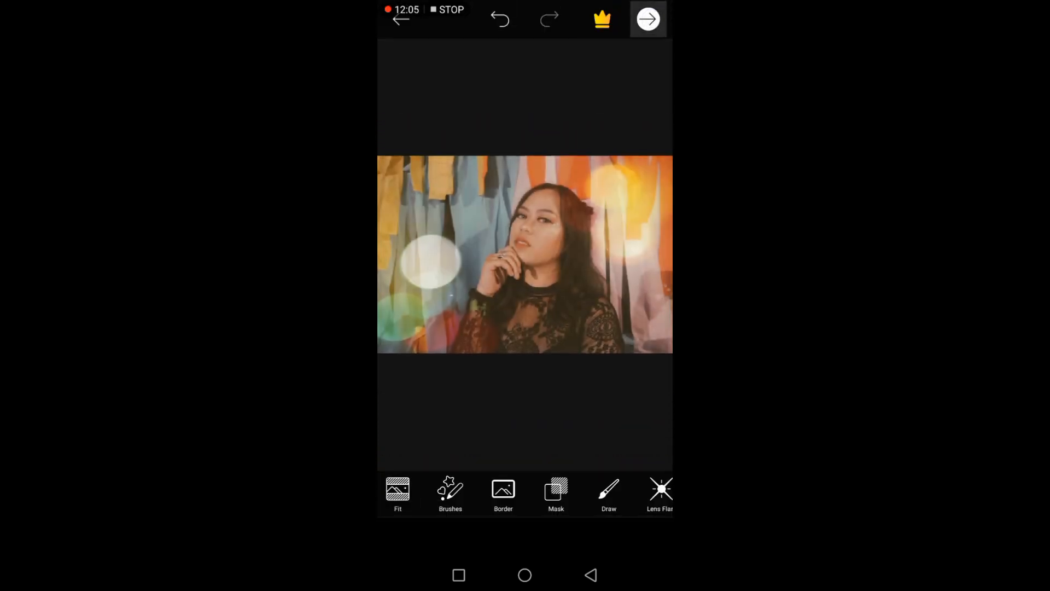
pyautogui.click(647, 19)
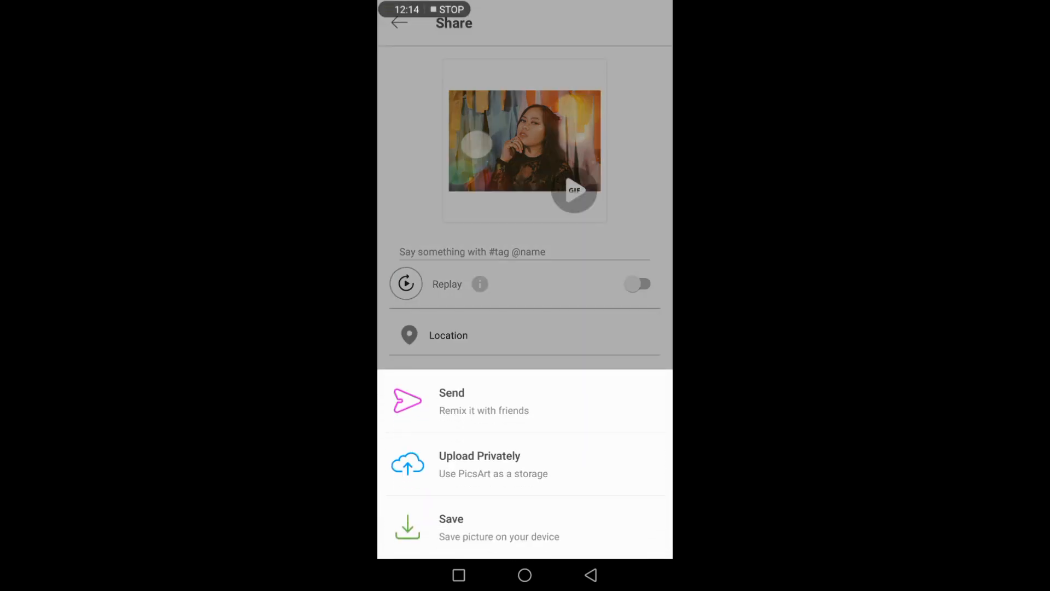
pyautogui.click(450, 527)
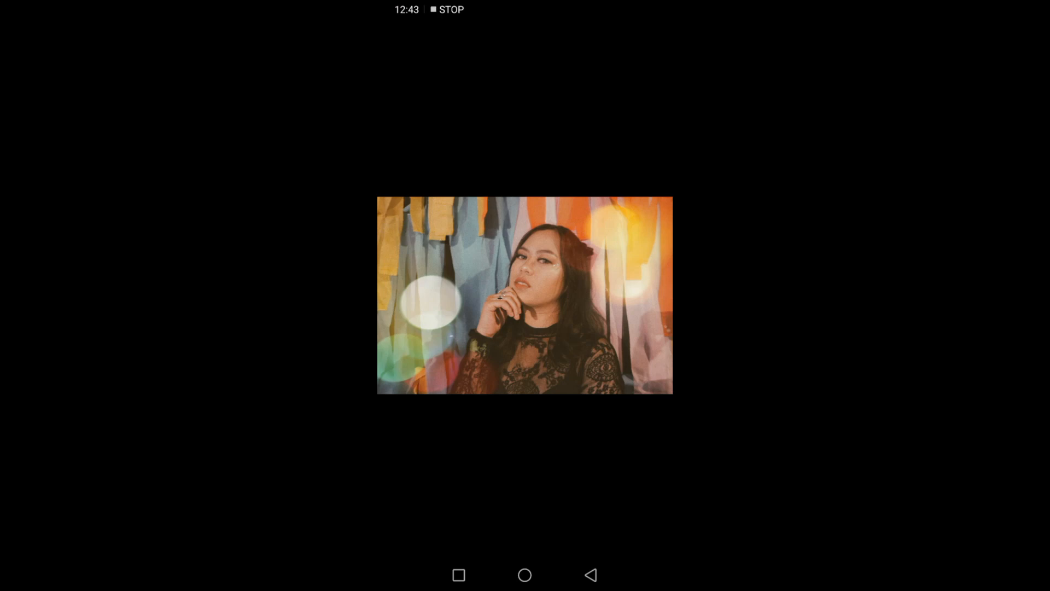
# - Leave the full-screen preview and show the saved photo's Share/Favorite/Delete toolbar in Gallery
pyautogui.click(589, 574)
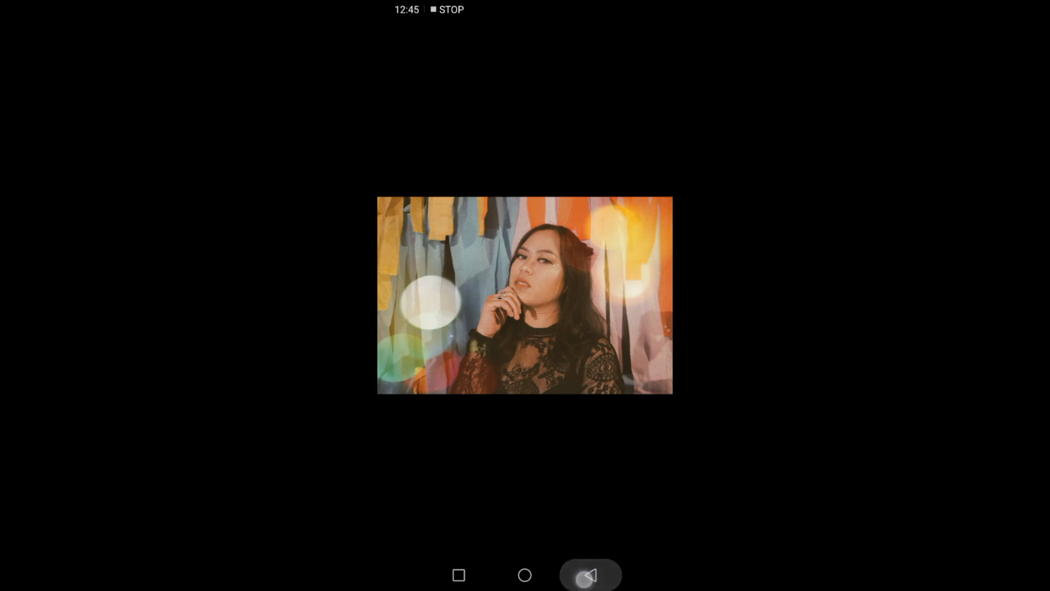
pyautogui.click(524, 294)
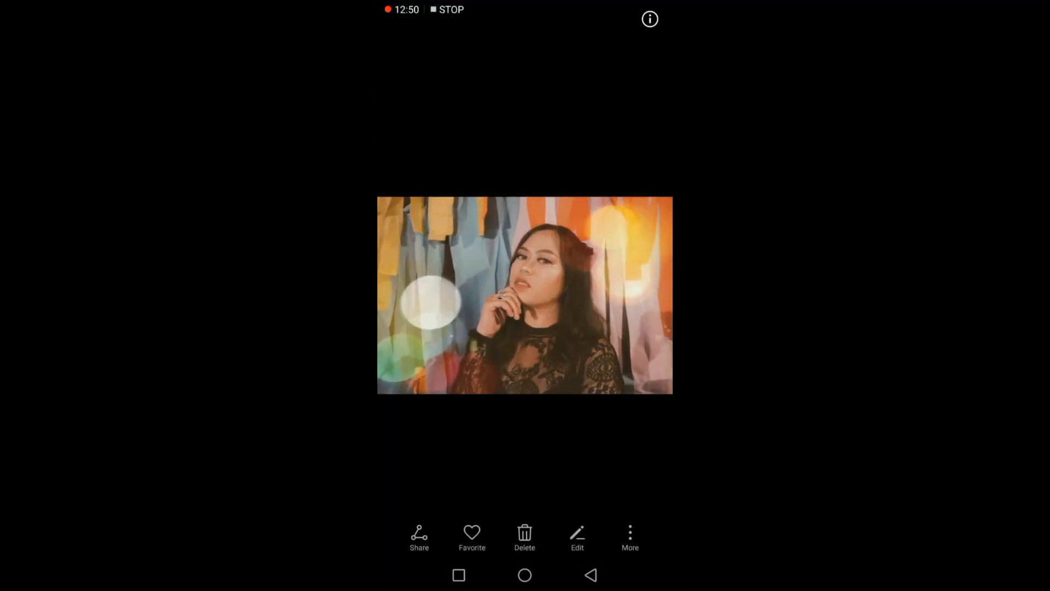